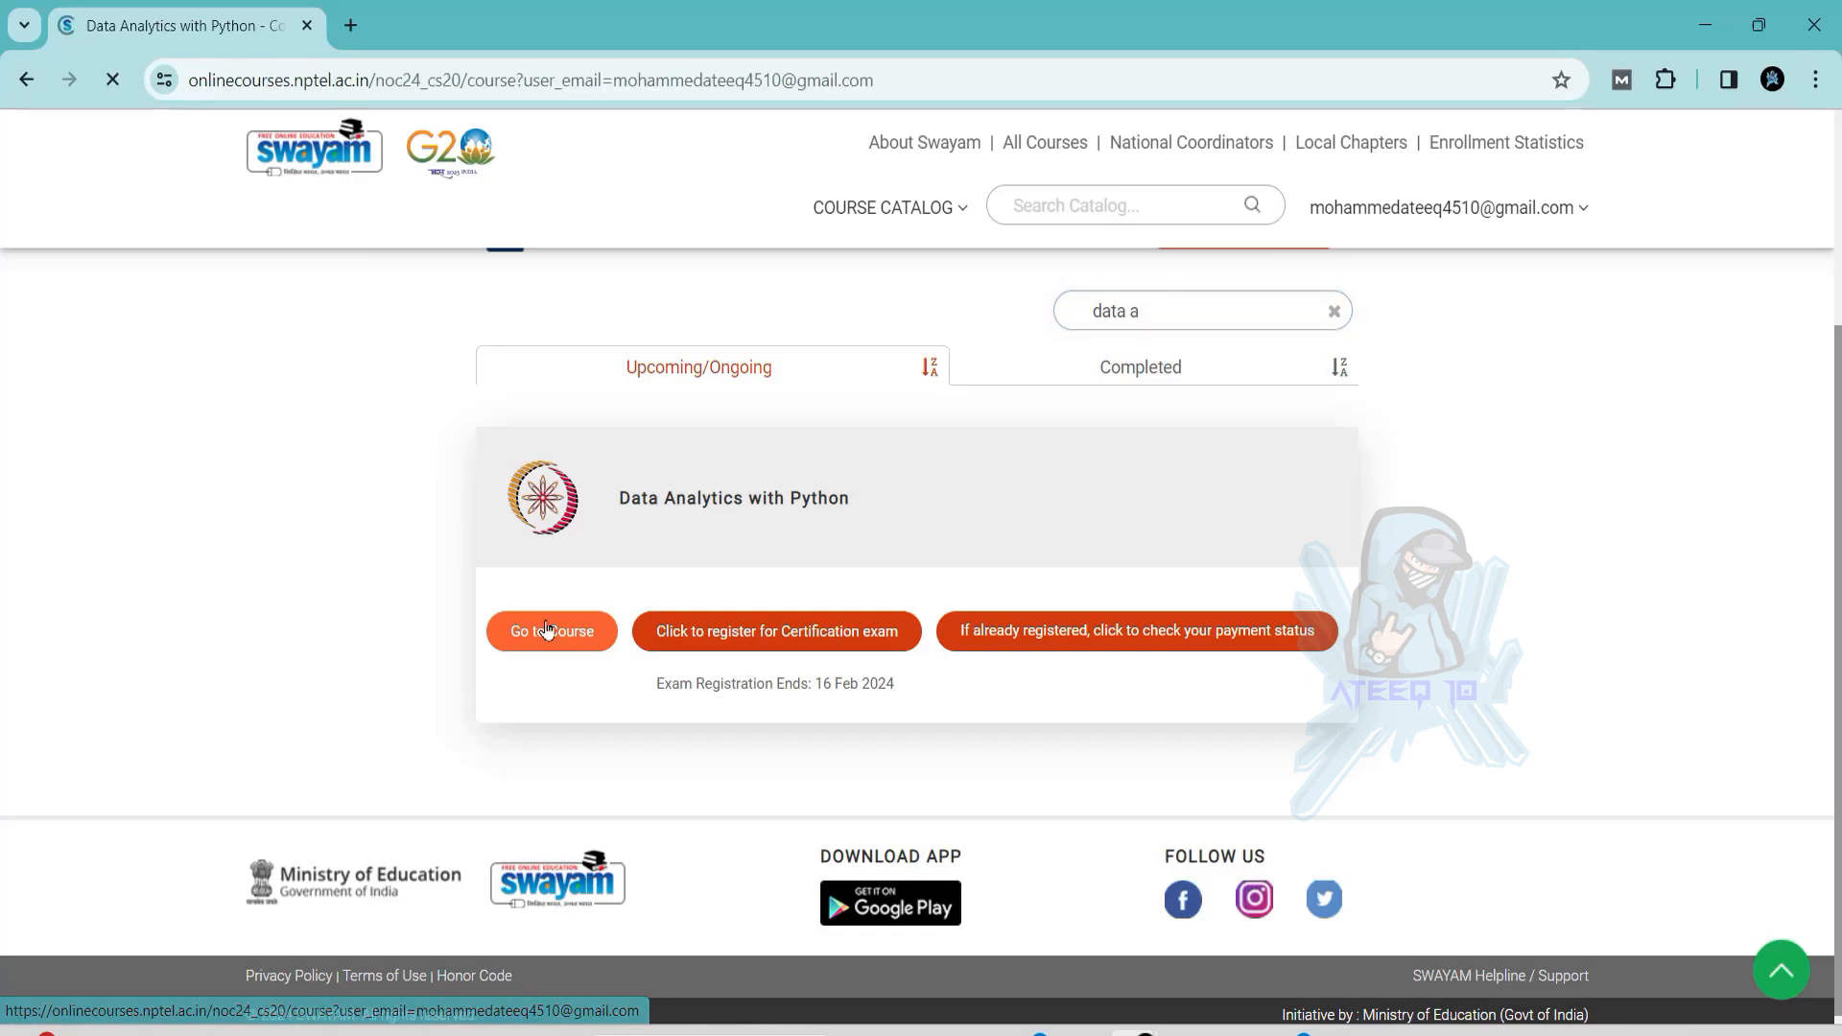
Step: Open the Data Analytics with Python course and expand Week 2 in the sidebar
{"action": "left_click", "coordinate": [550, 631]}
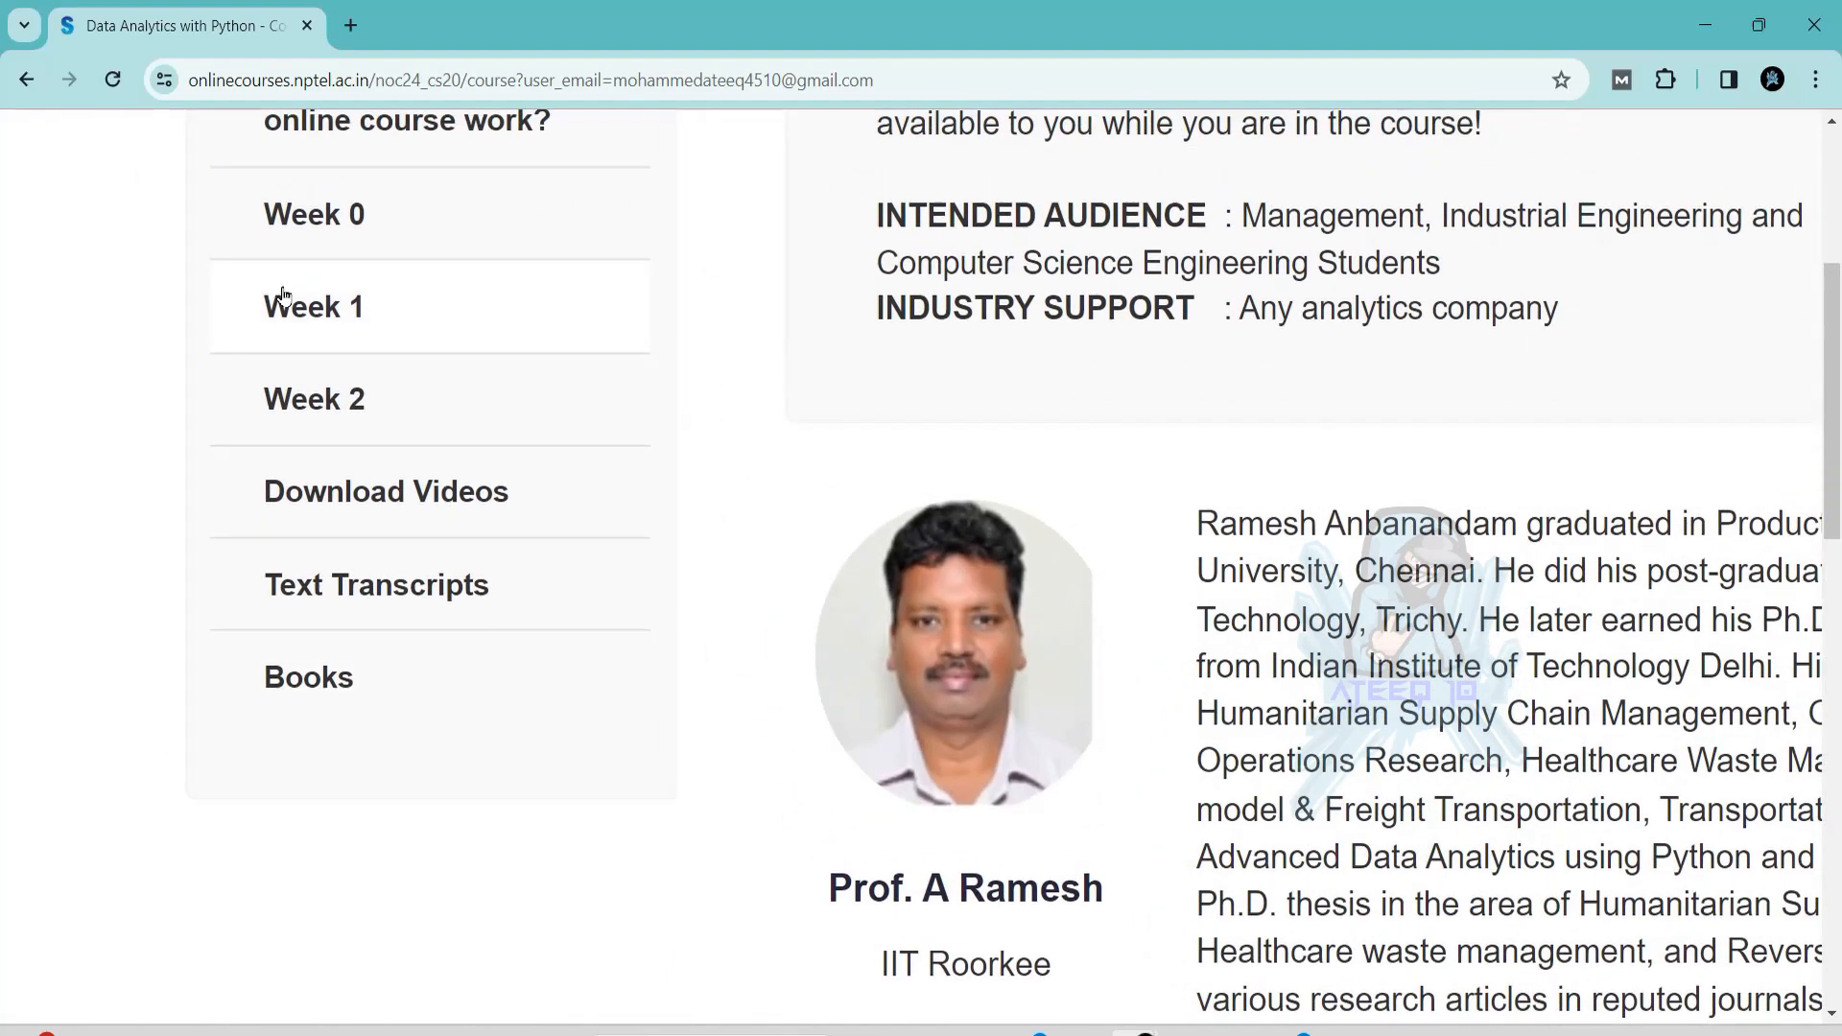
{"action": "left_click", "coordinate": [314, 399]}
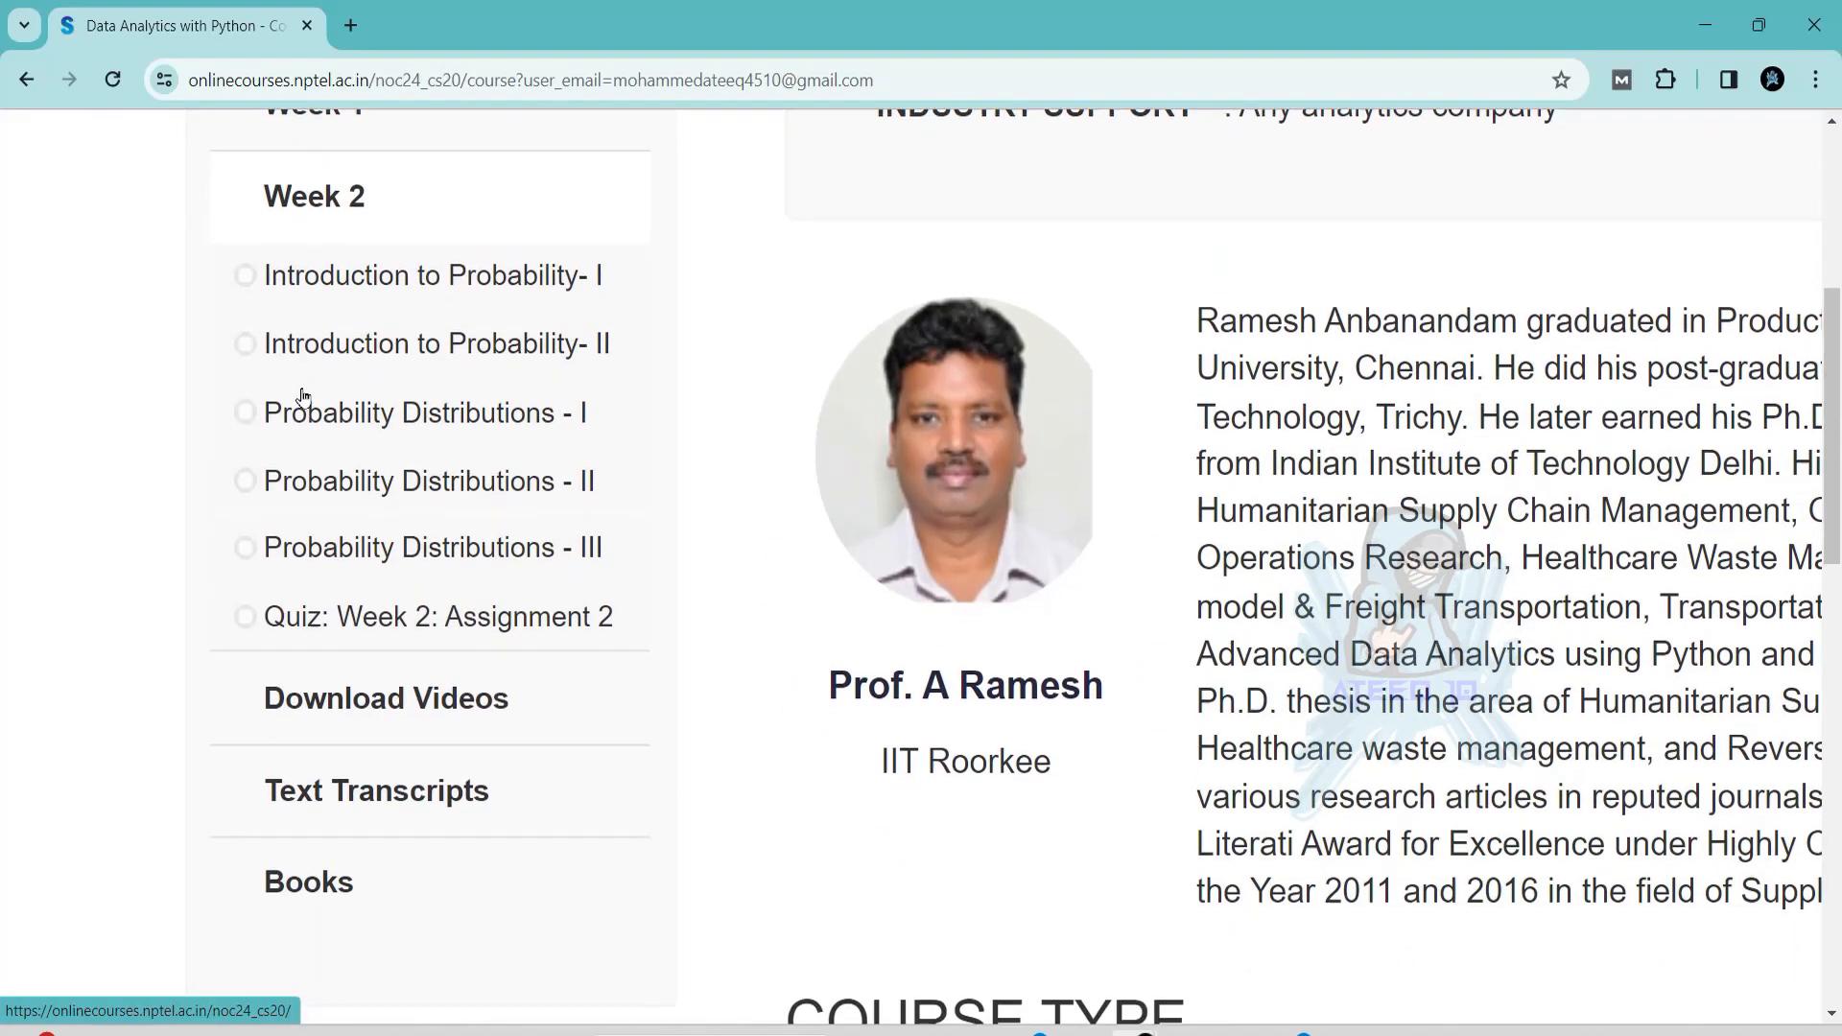
{"action": "mouse_move", "coordinate": [308, 637]}
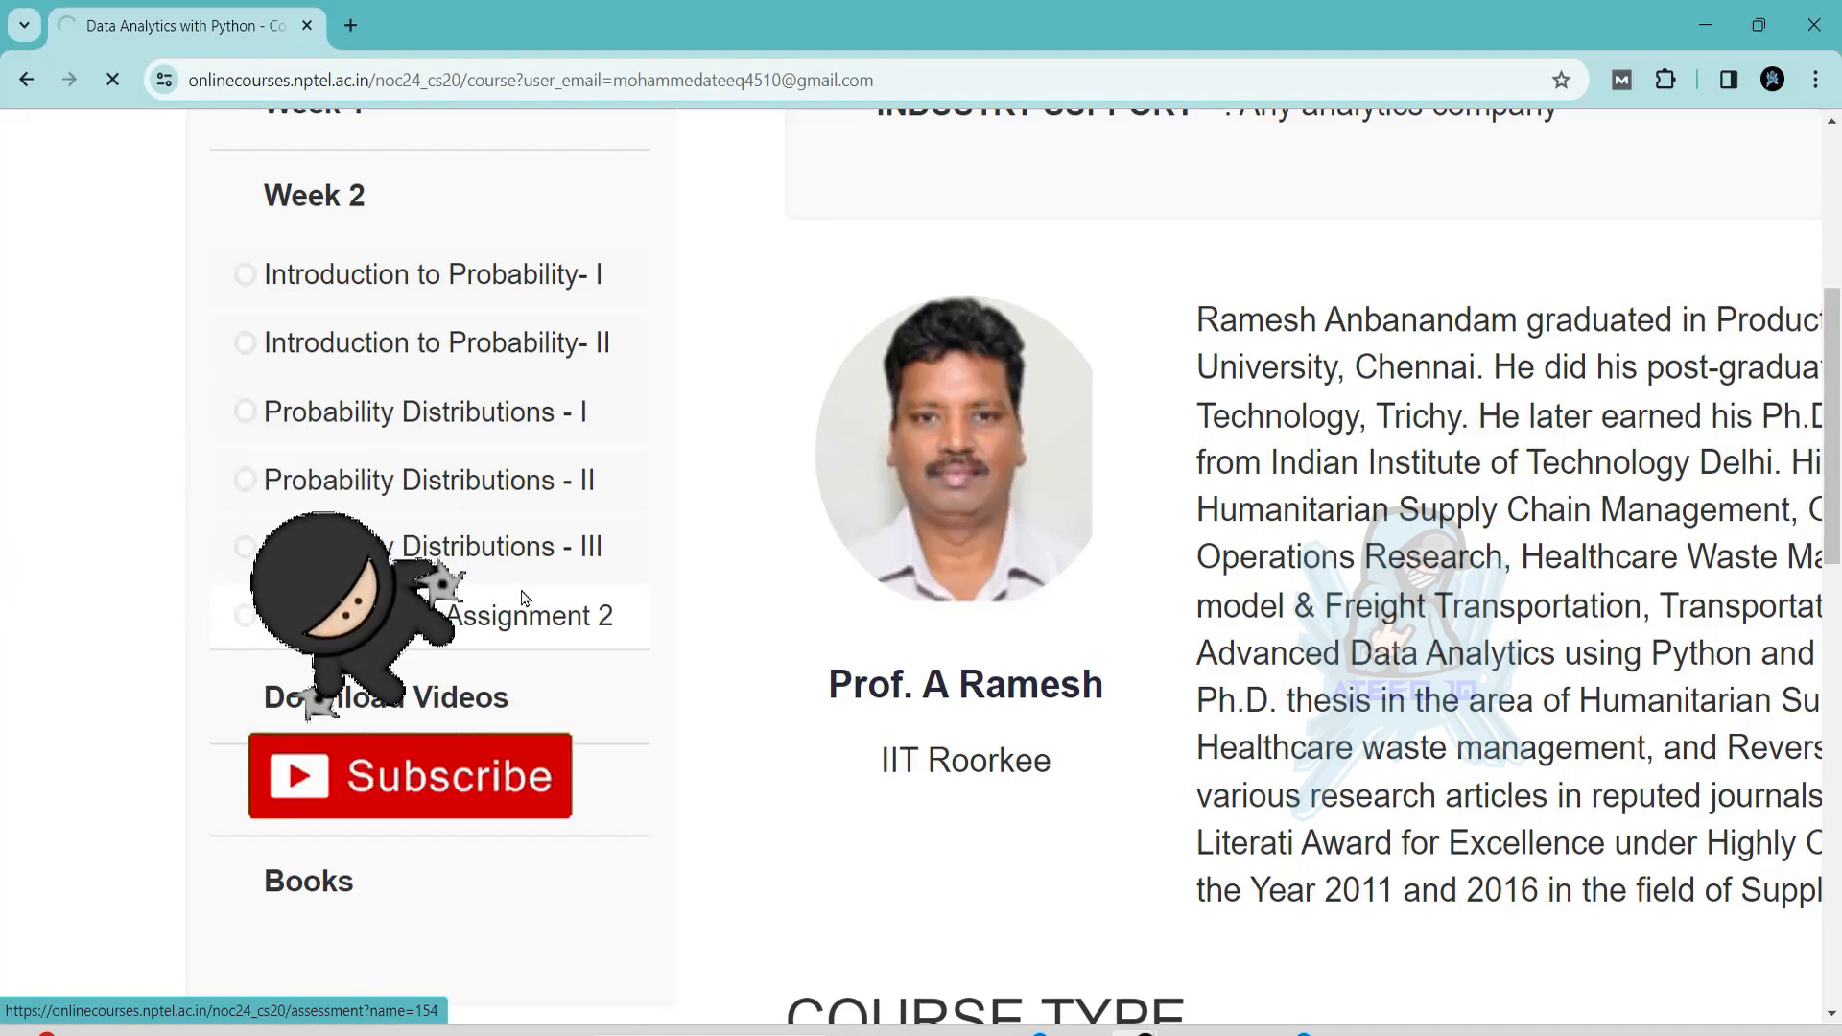
Step: Open 'Quiz: Week 2: Assignment 2' and scroll through questions one to six
{"action": "left_click", "coordinate": [528, 615]}
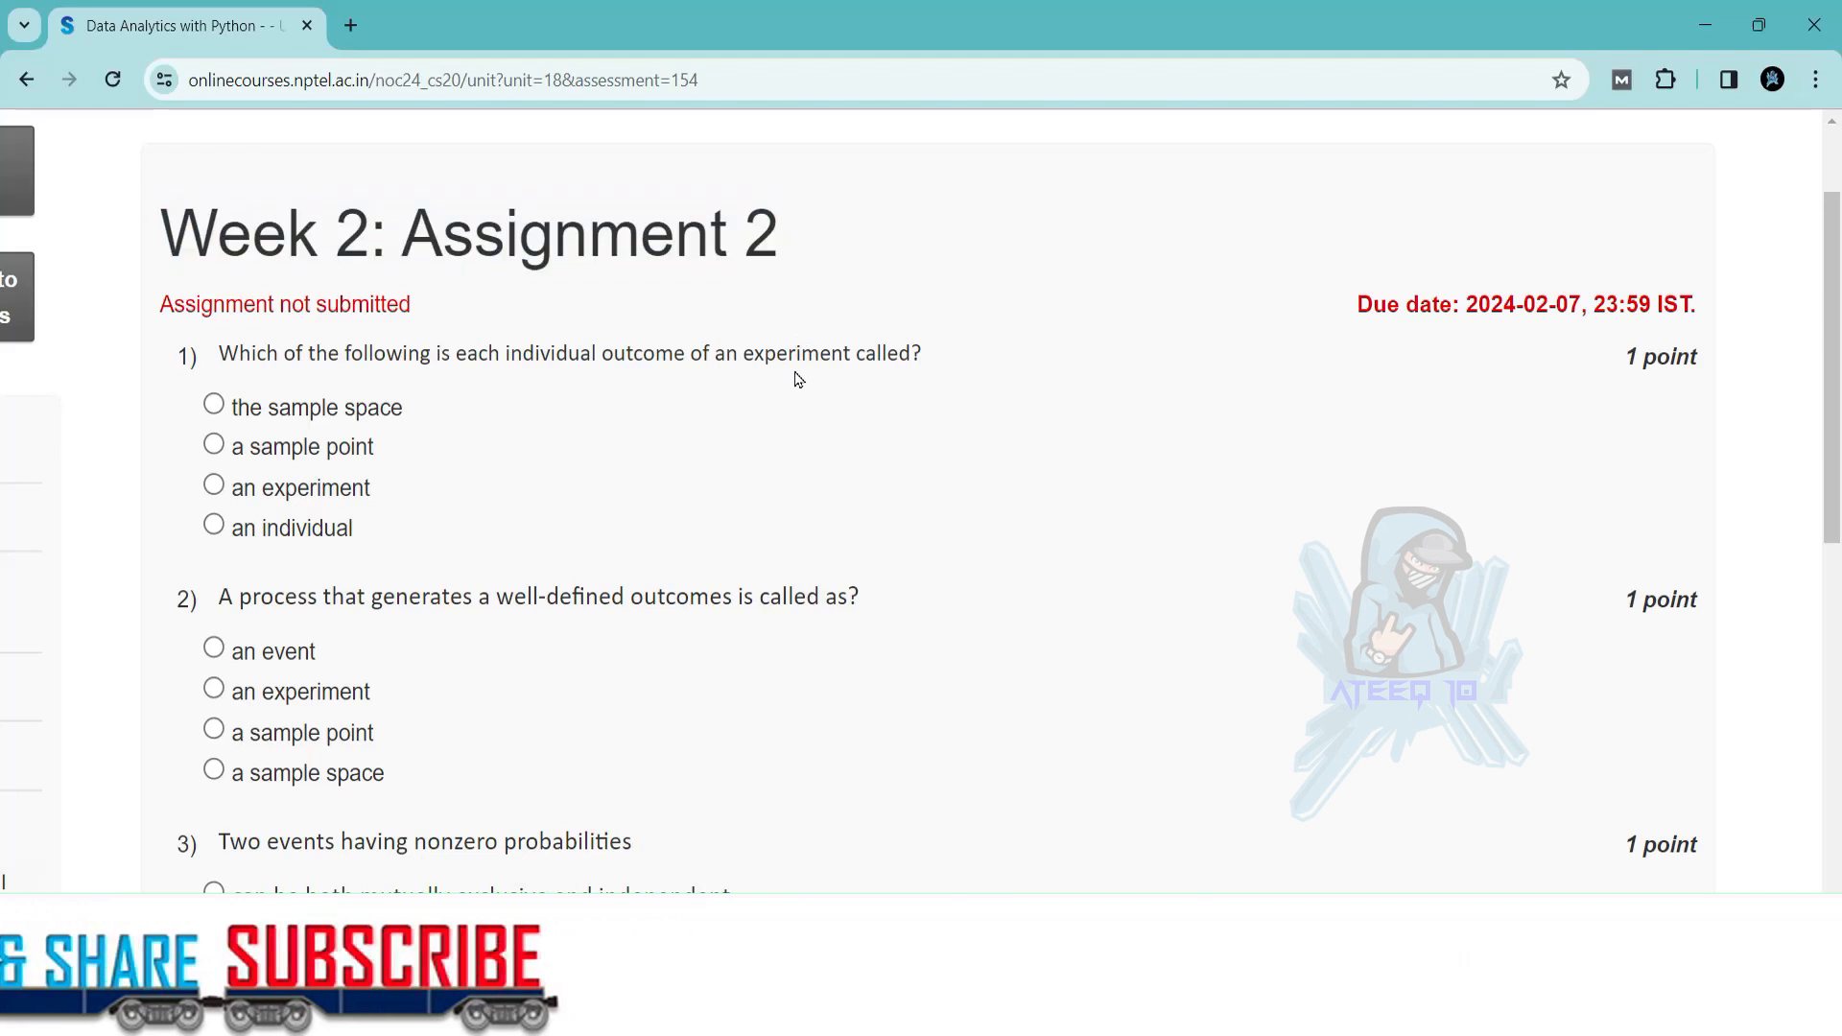
{"action": "scroll", "scroll_direction": "down", "scroll_amount": 3}
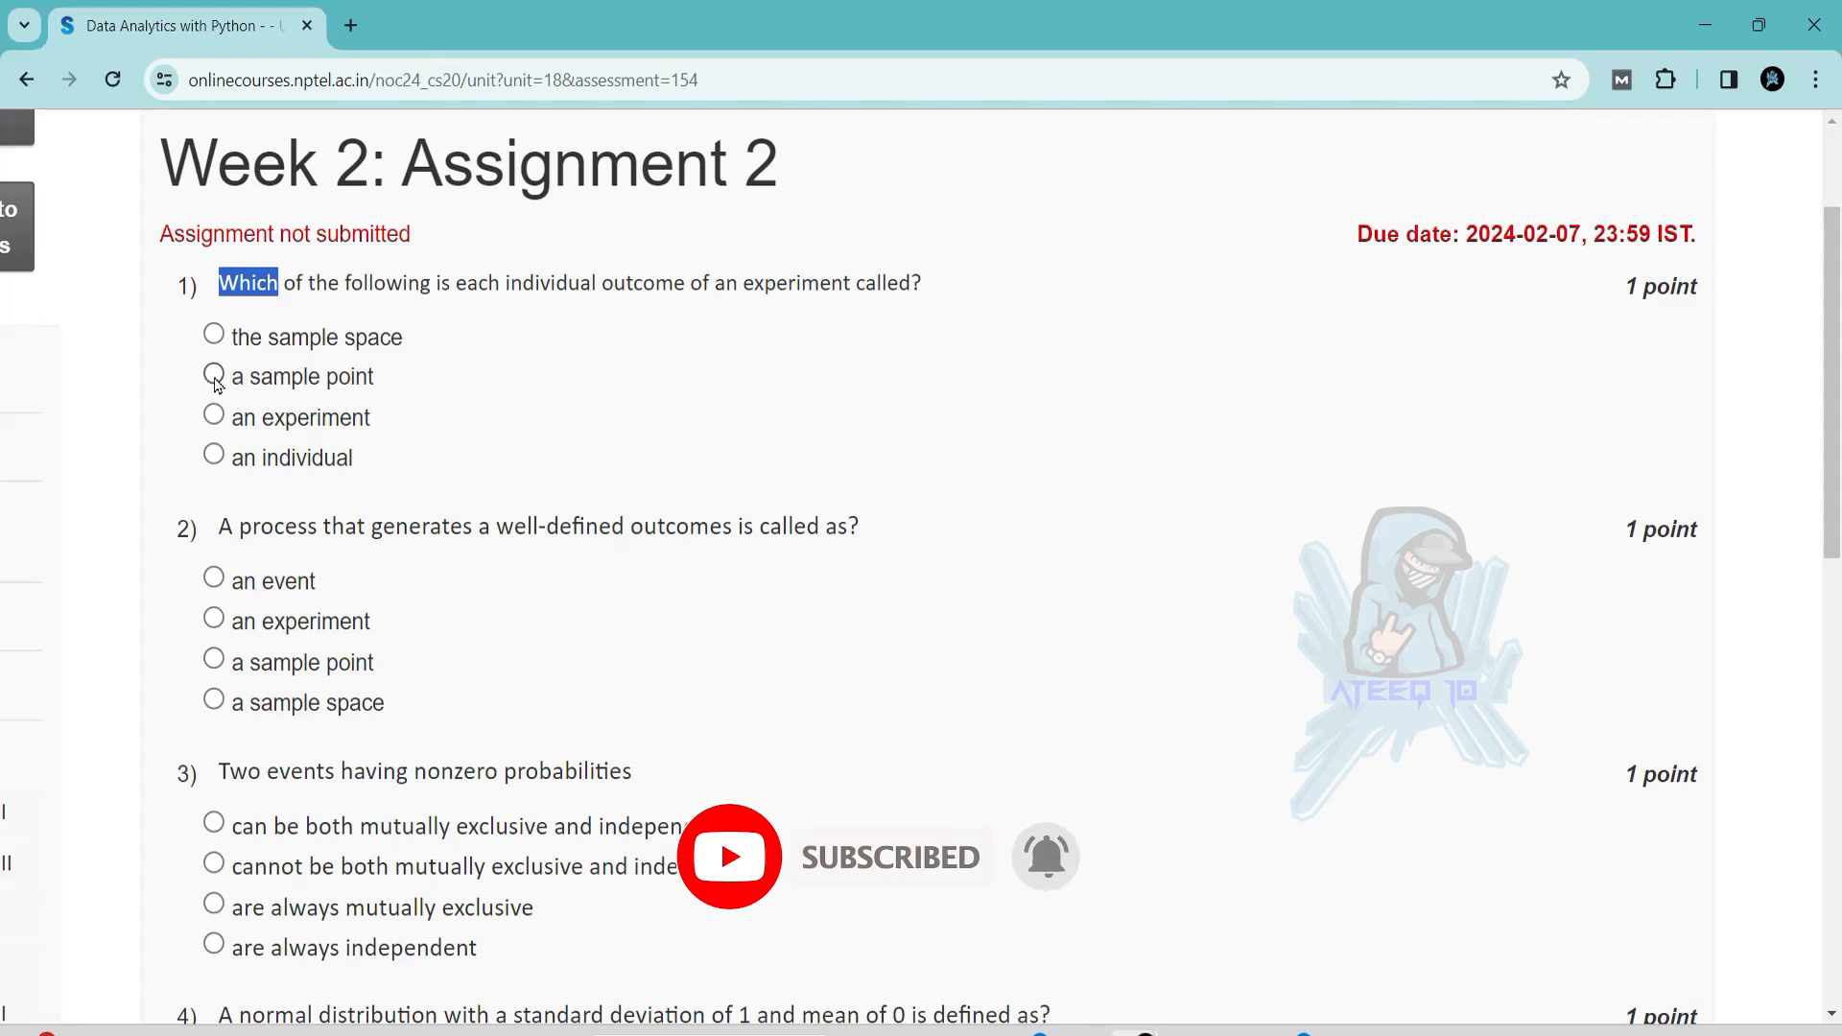
{"action": "scroll", "scroll_direction": "down", "scroll_amount": 3}
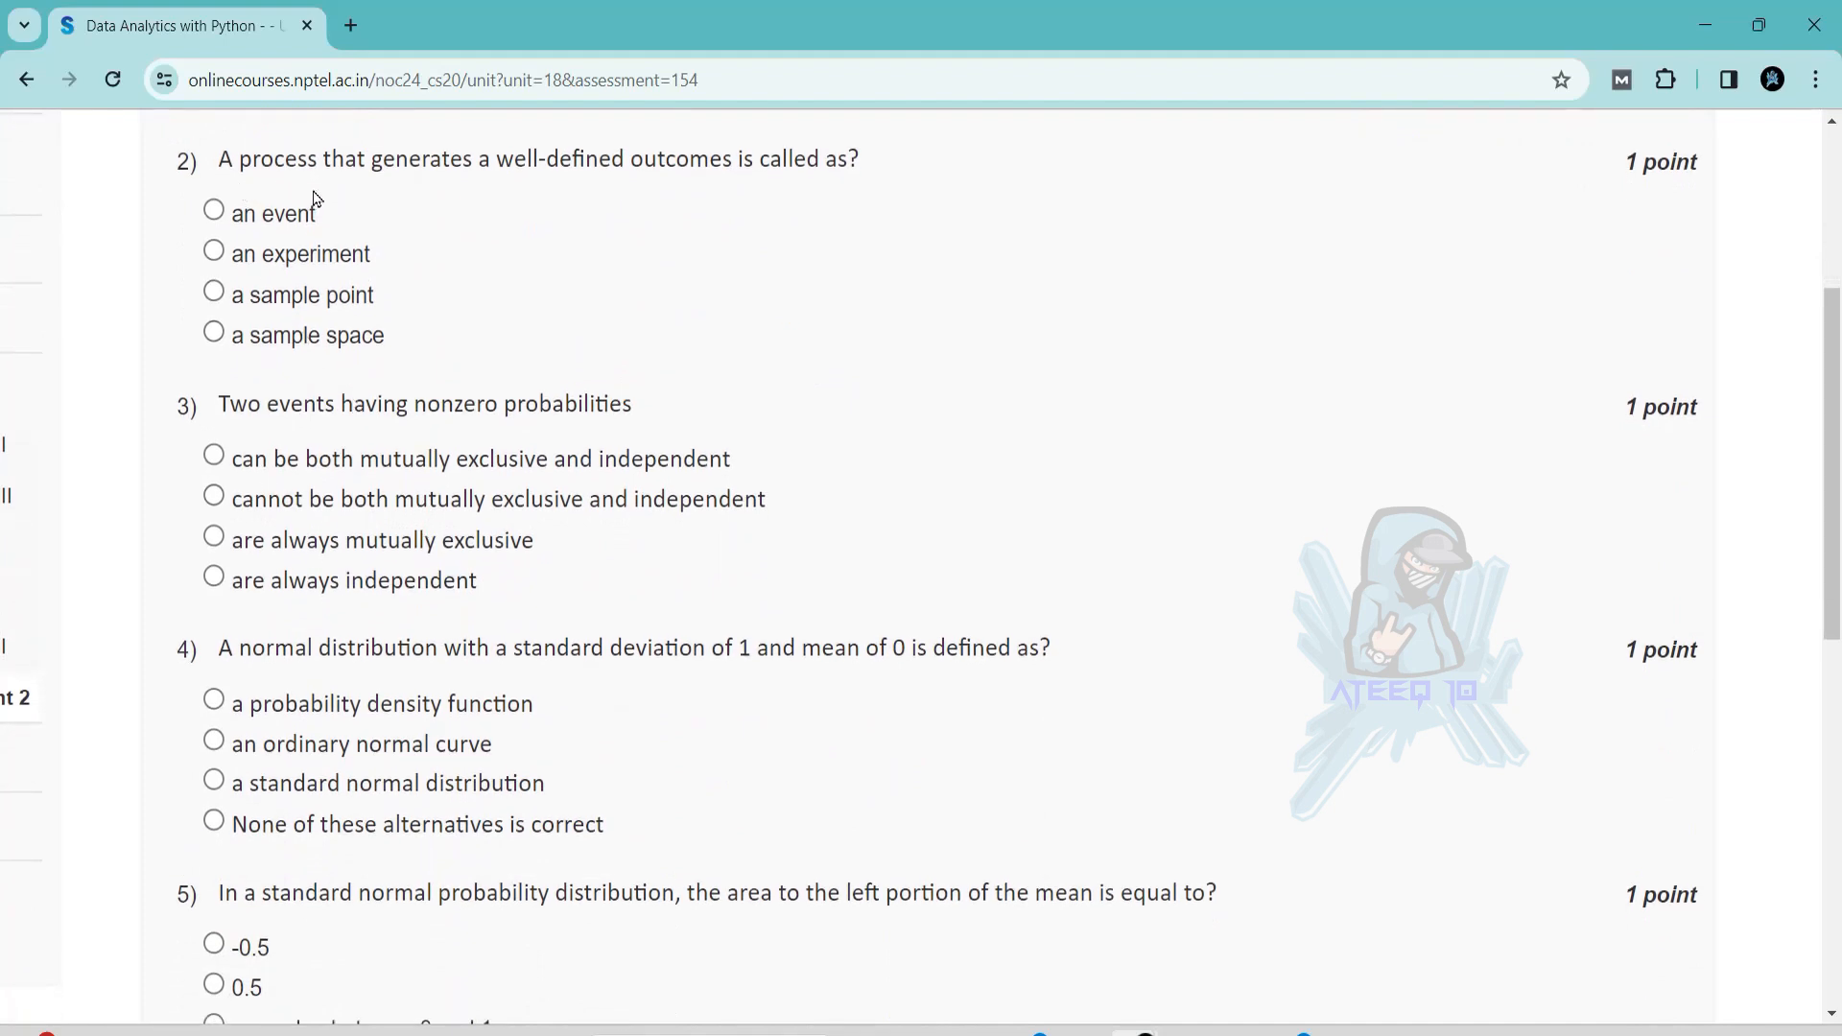
{"action": "mouse_move", "coordinate": [608, 191]}
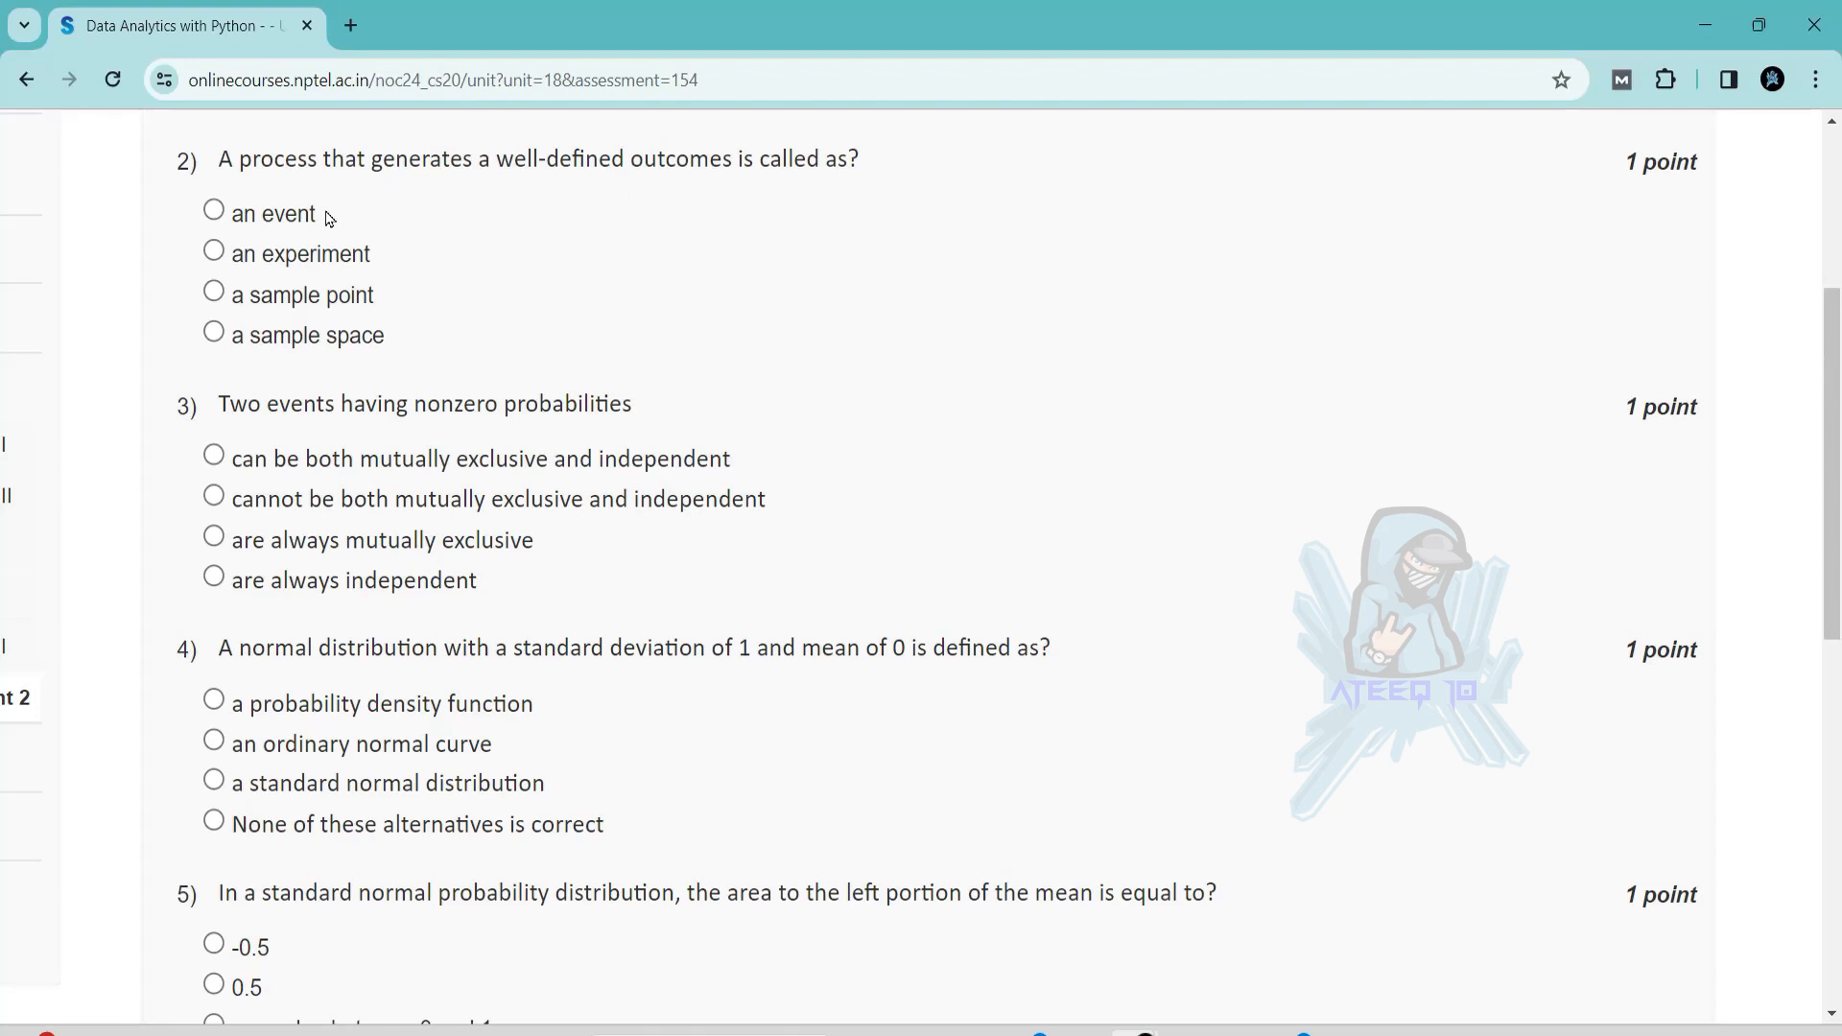
{"action": "scroll", "scroll_direction": "down", "scroll_amount": 3}
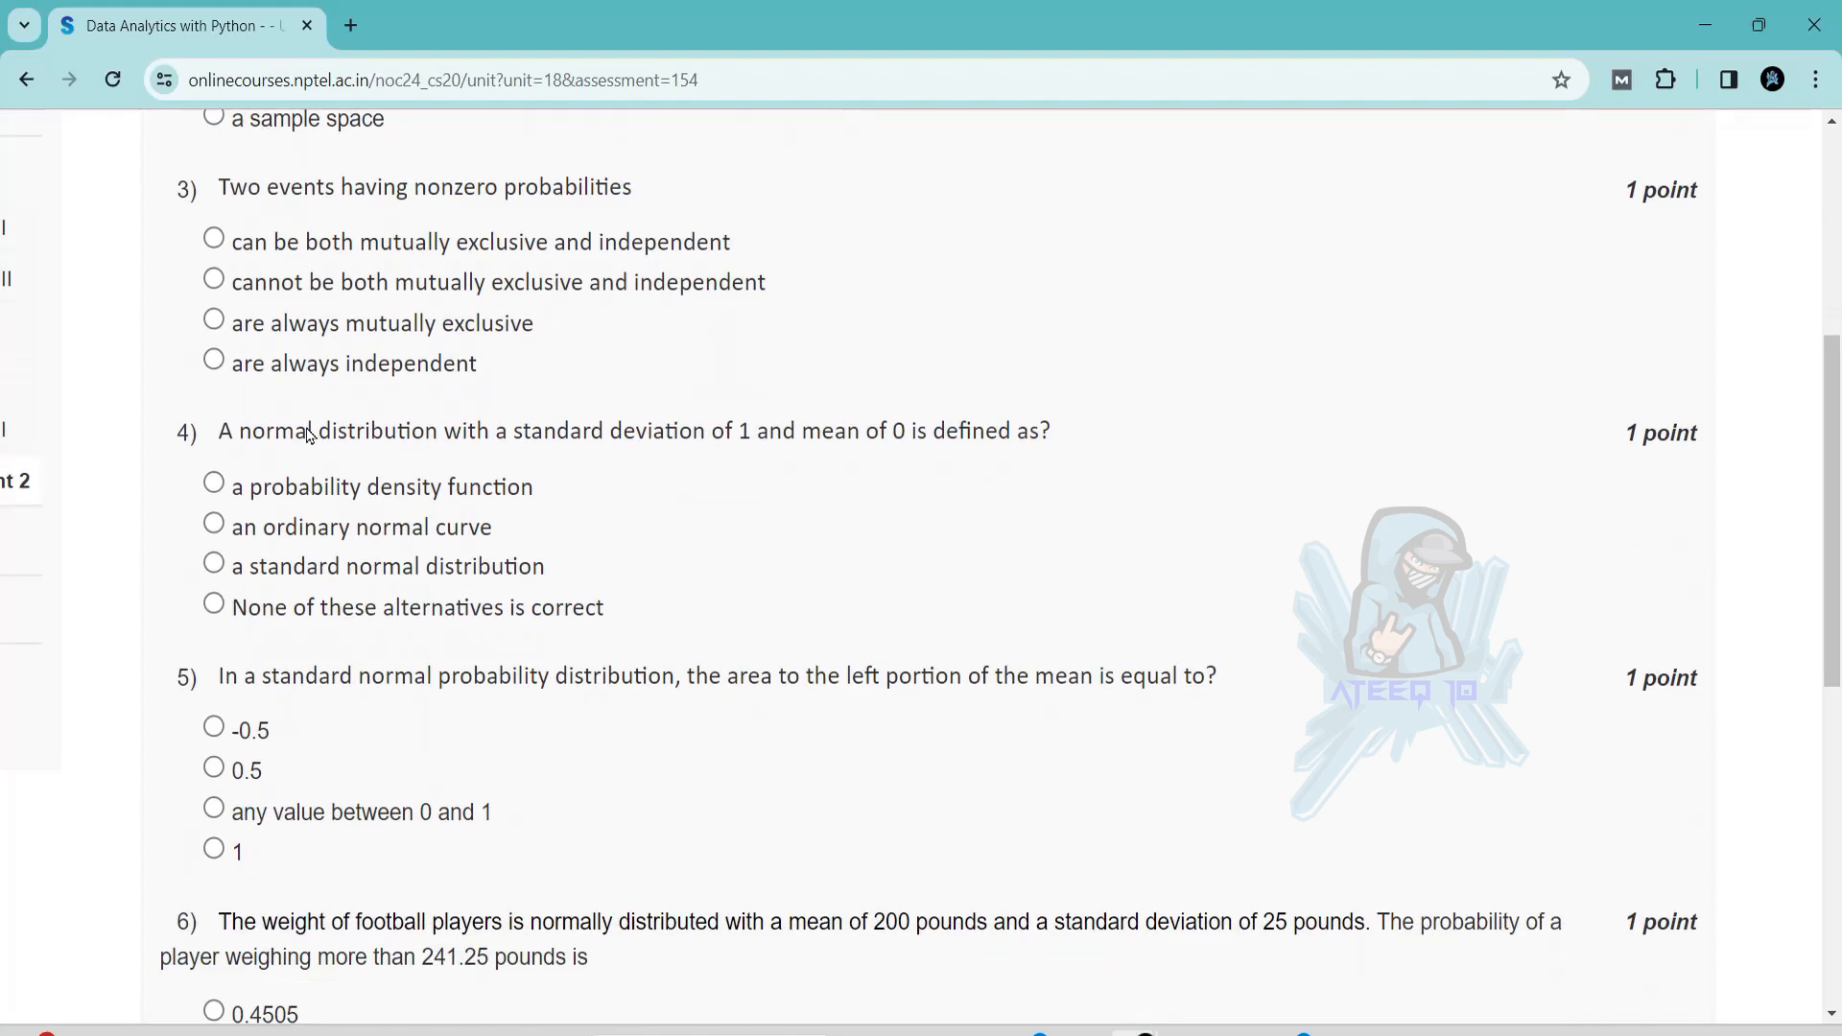
{"action": "scroll", "scroll_direction": "down", "scroll_amount": 3}
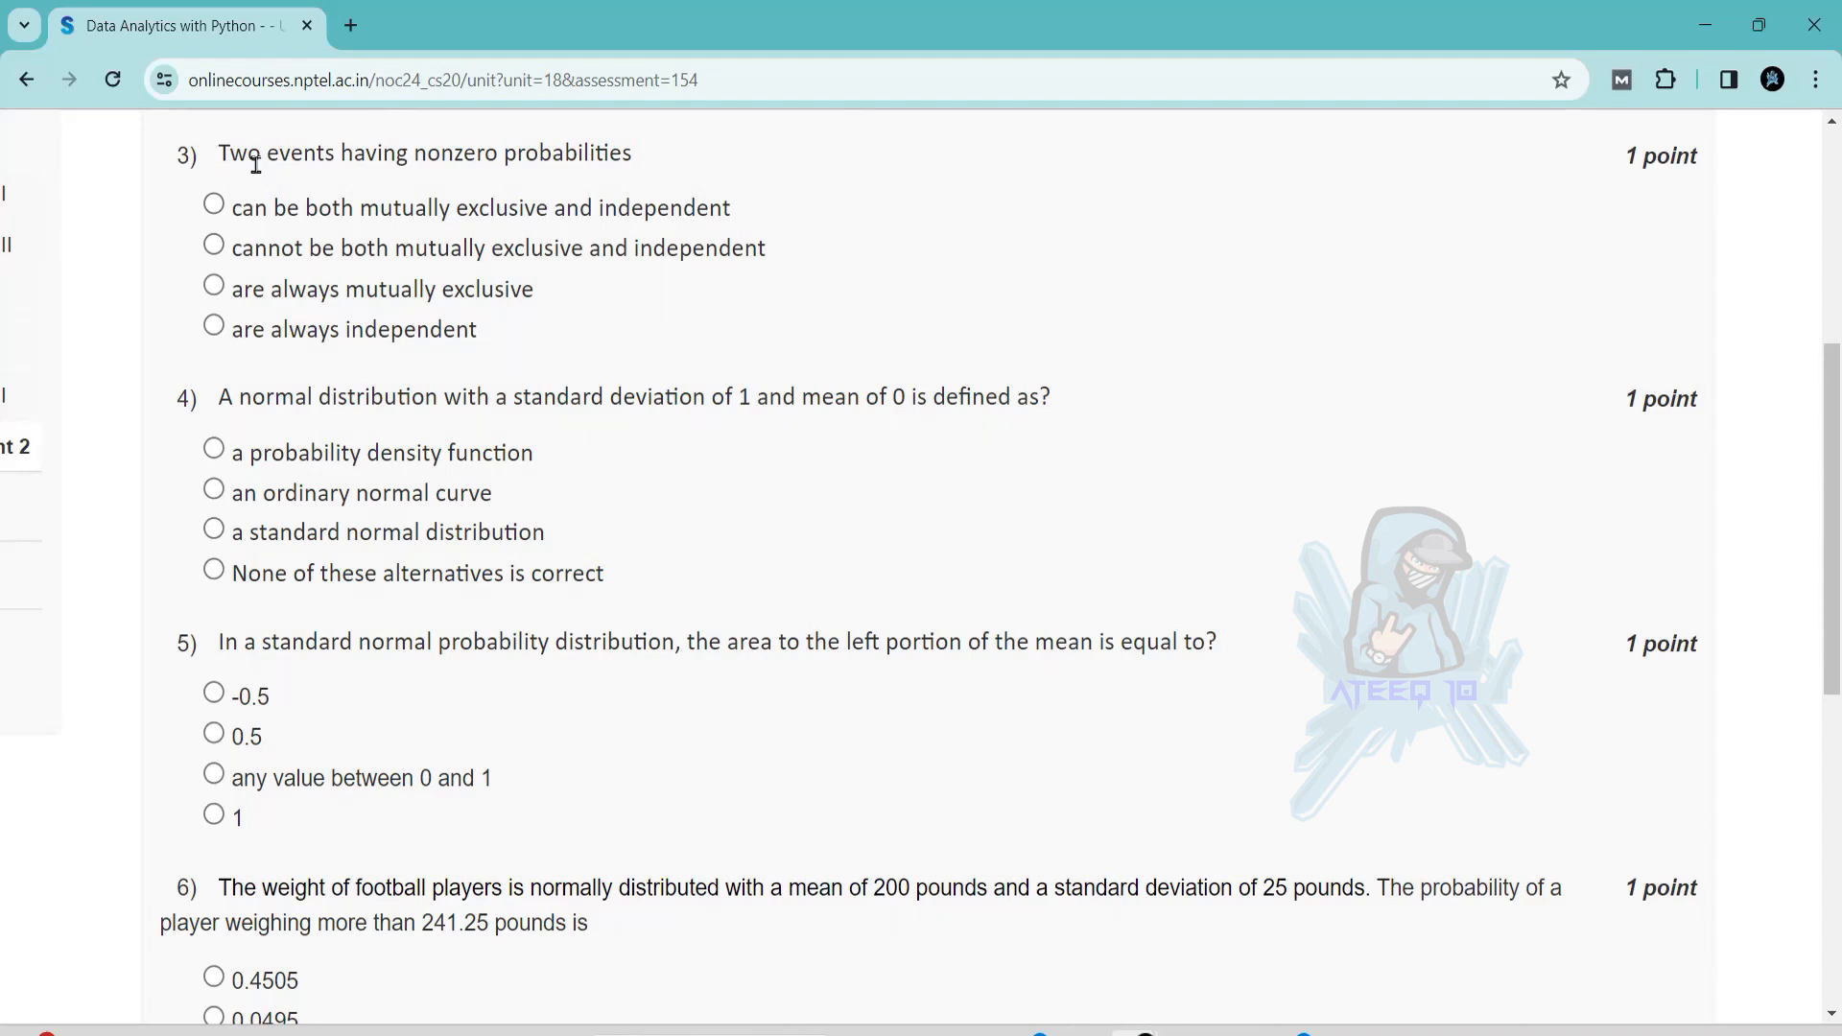
{"action": "left_click_drag", "start_coordinate": [263, 152], "coordinate": [632, 152]}
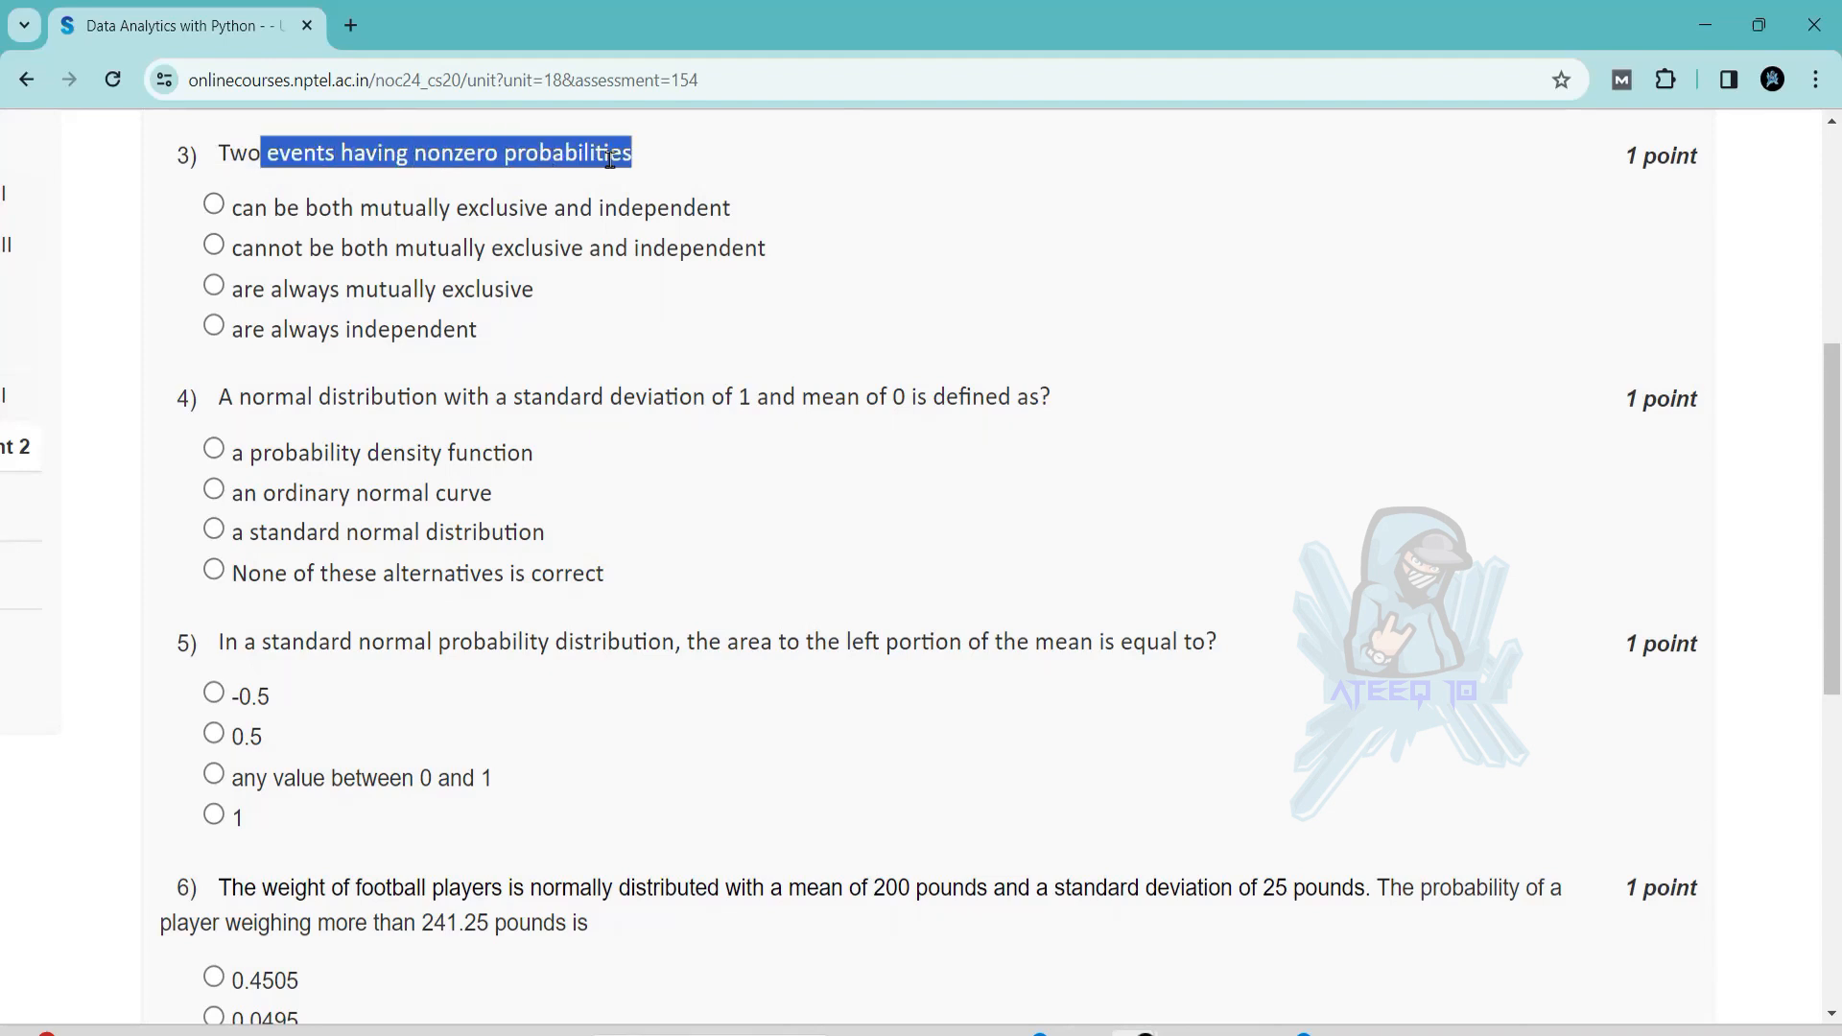
{"action": "mouse_move", "coordinate": [578, 180]}
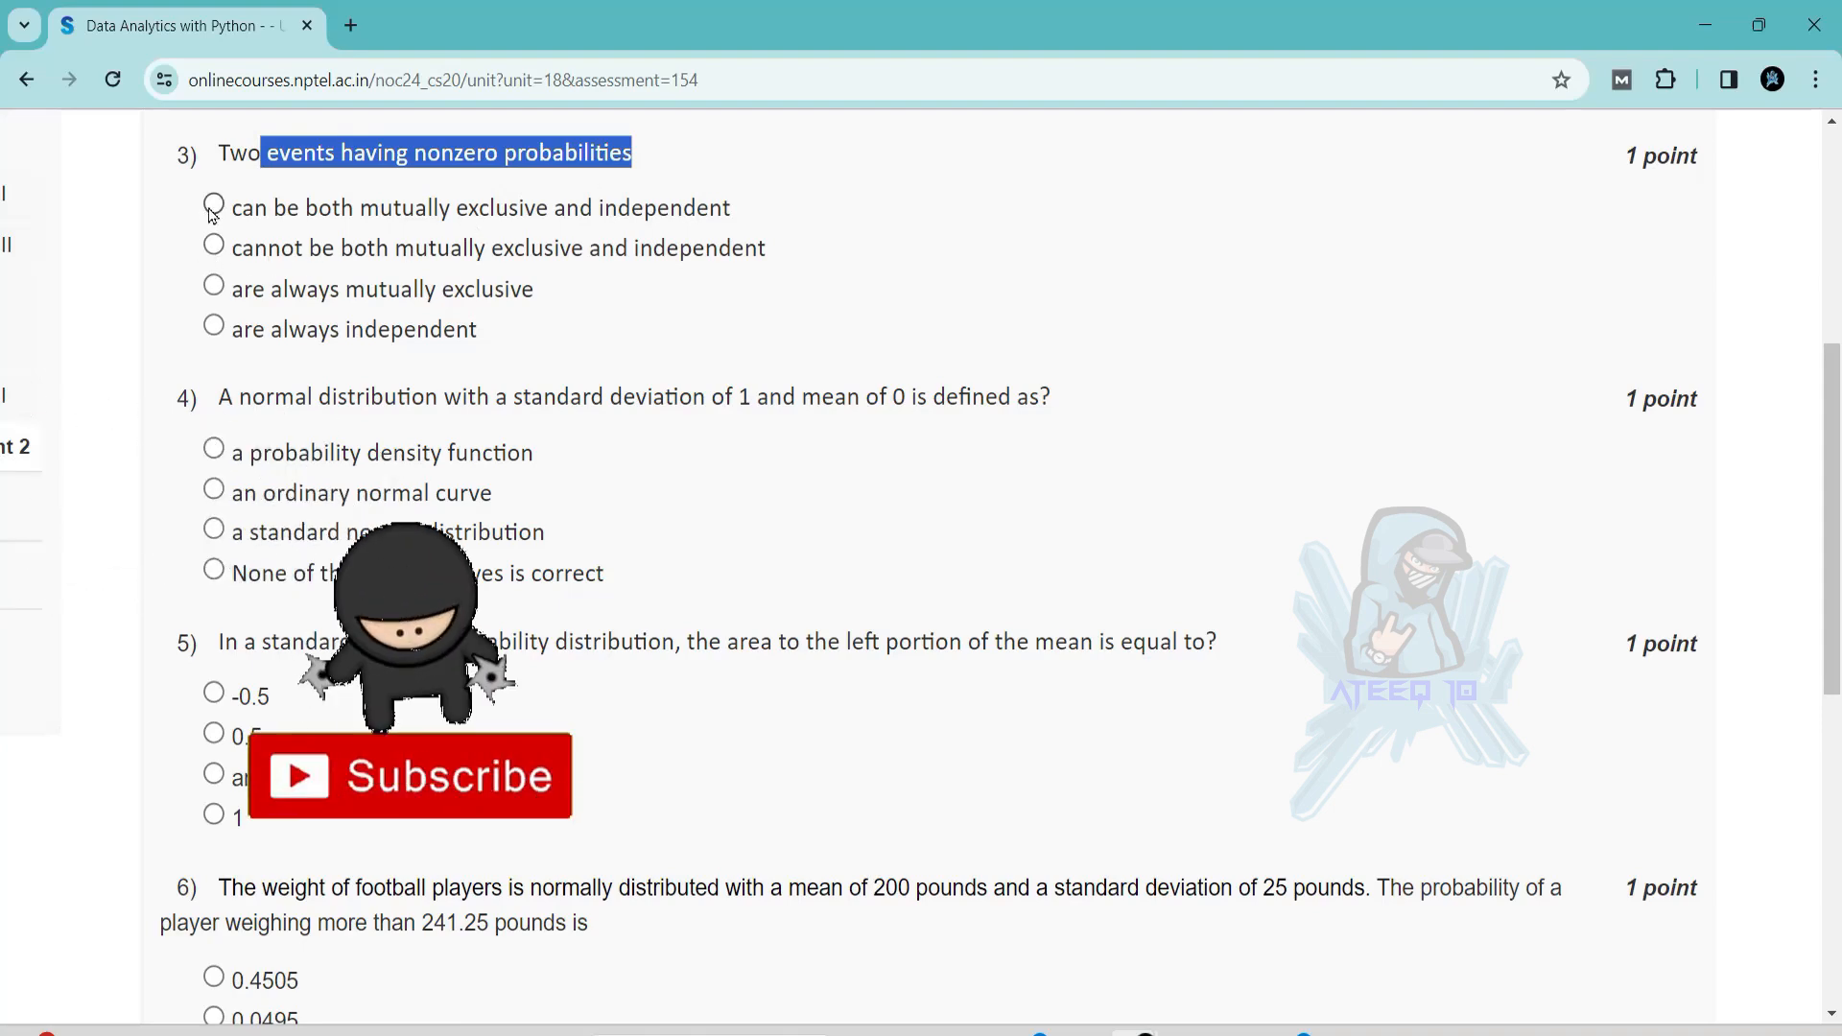
{"action": "scroll", "scroll_direction": "down", "scroll_amount": 3}
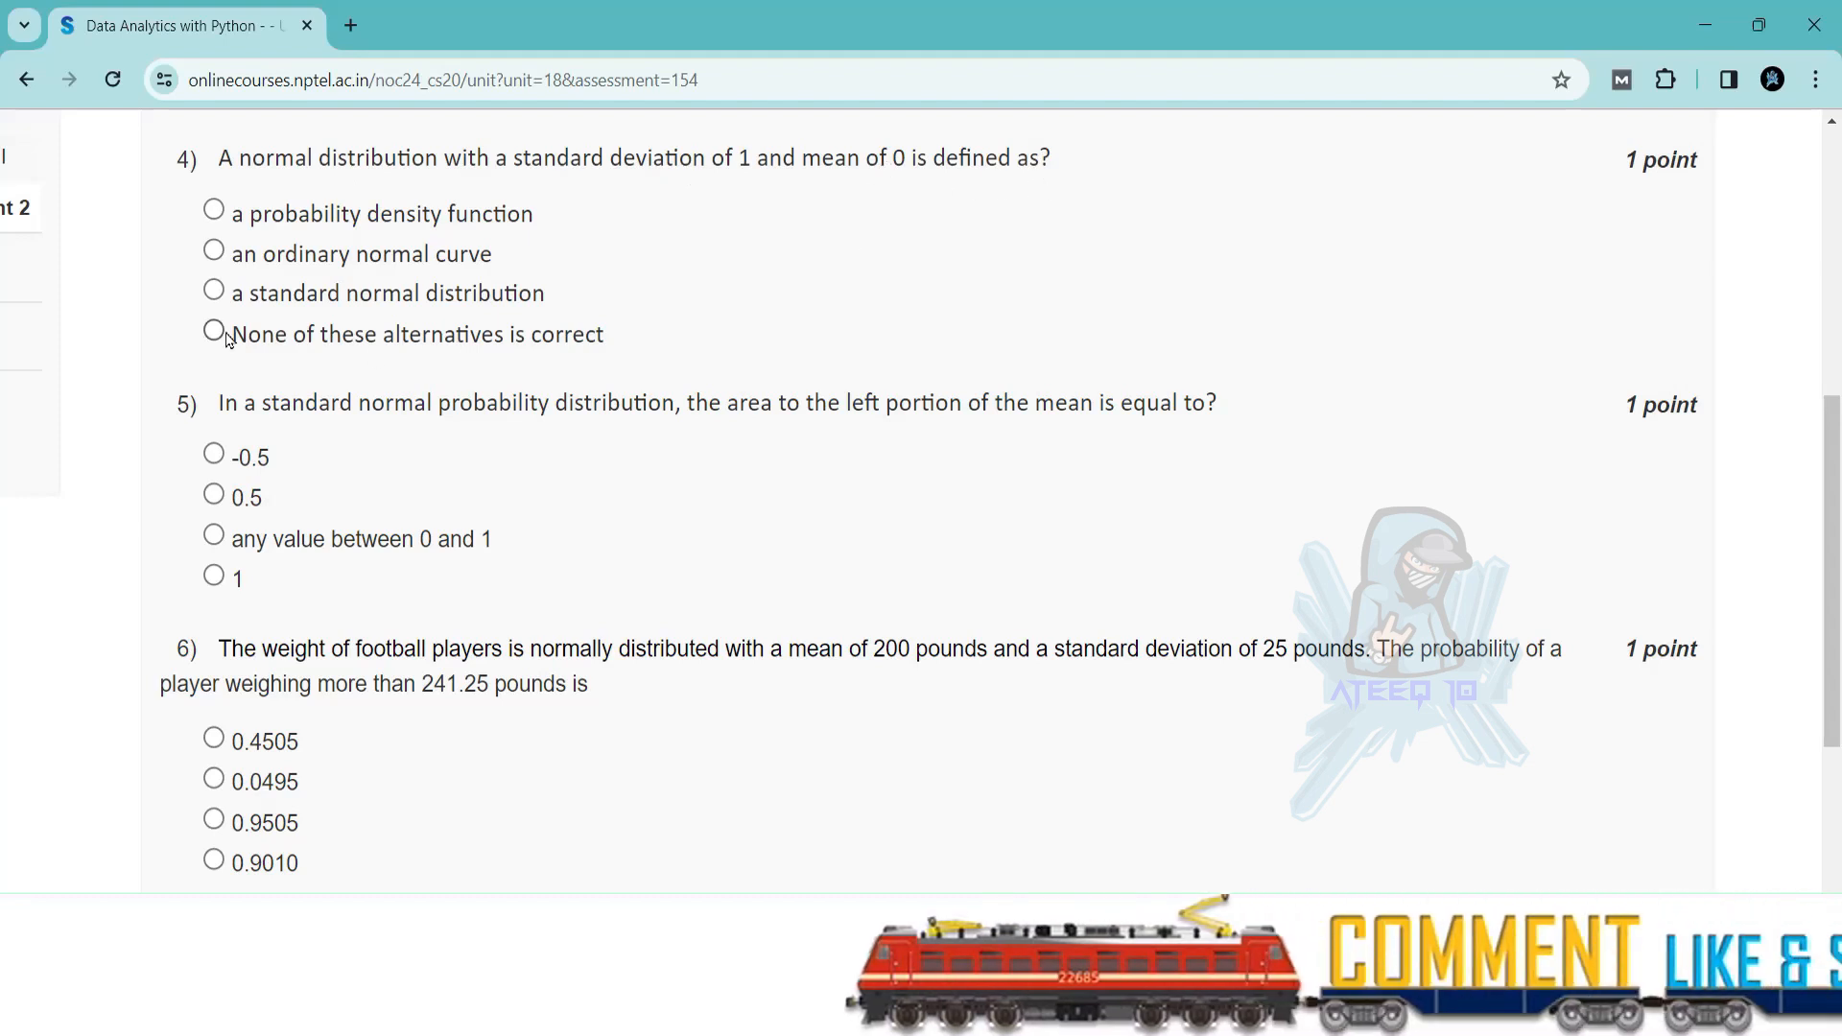
{"action": "scroll", "scroll_direction": "down", "scroll_amount": 3}
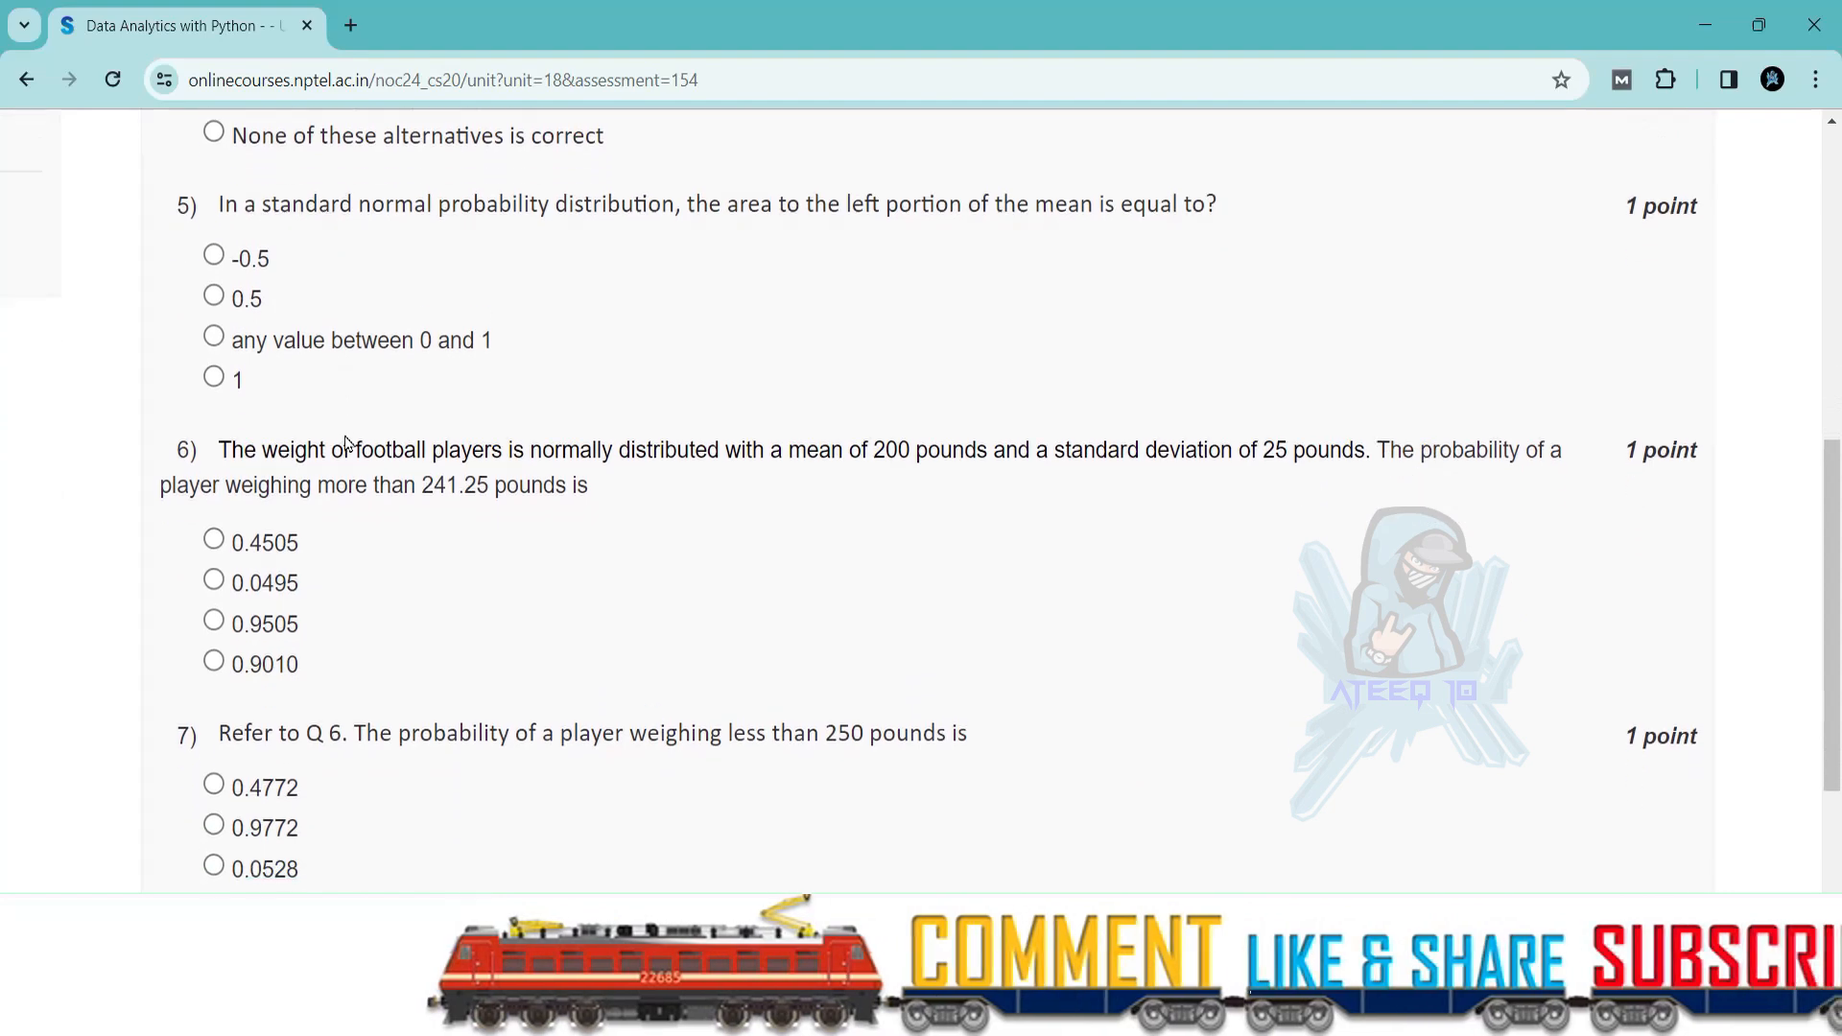
{"action": "scroll", "scroll_direction": "down", "scroll_amount": 3}
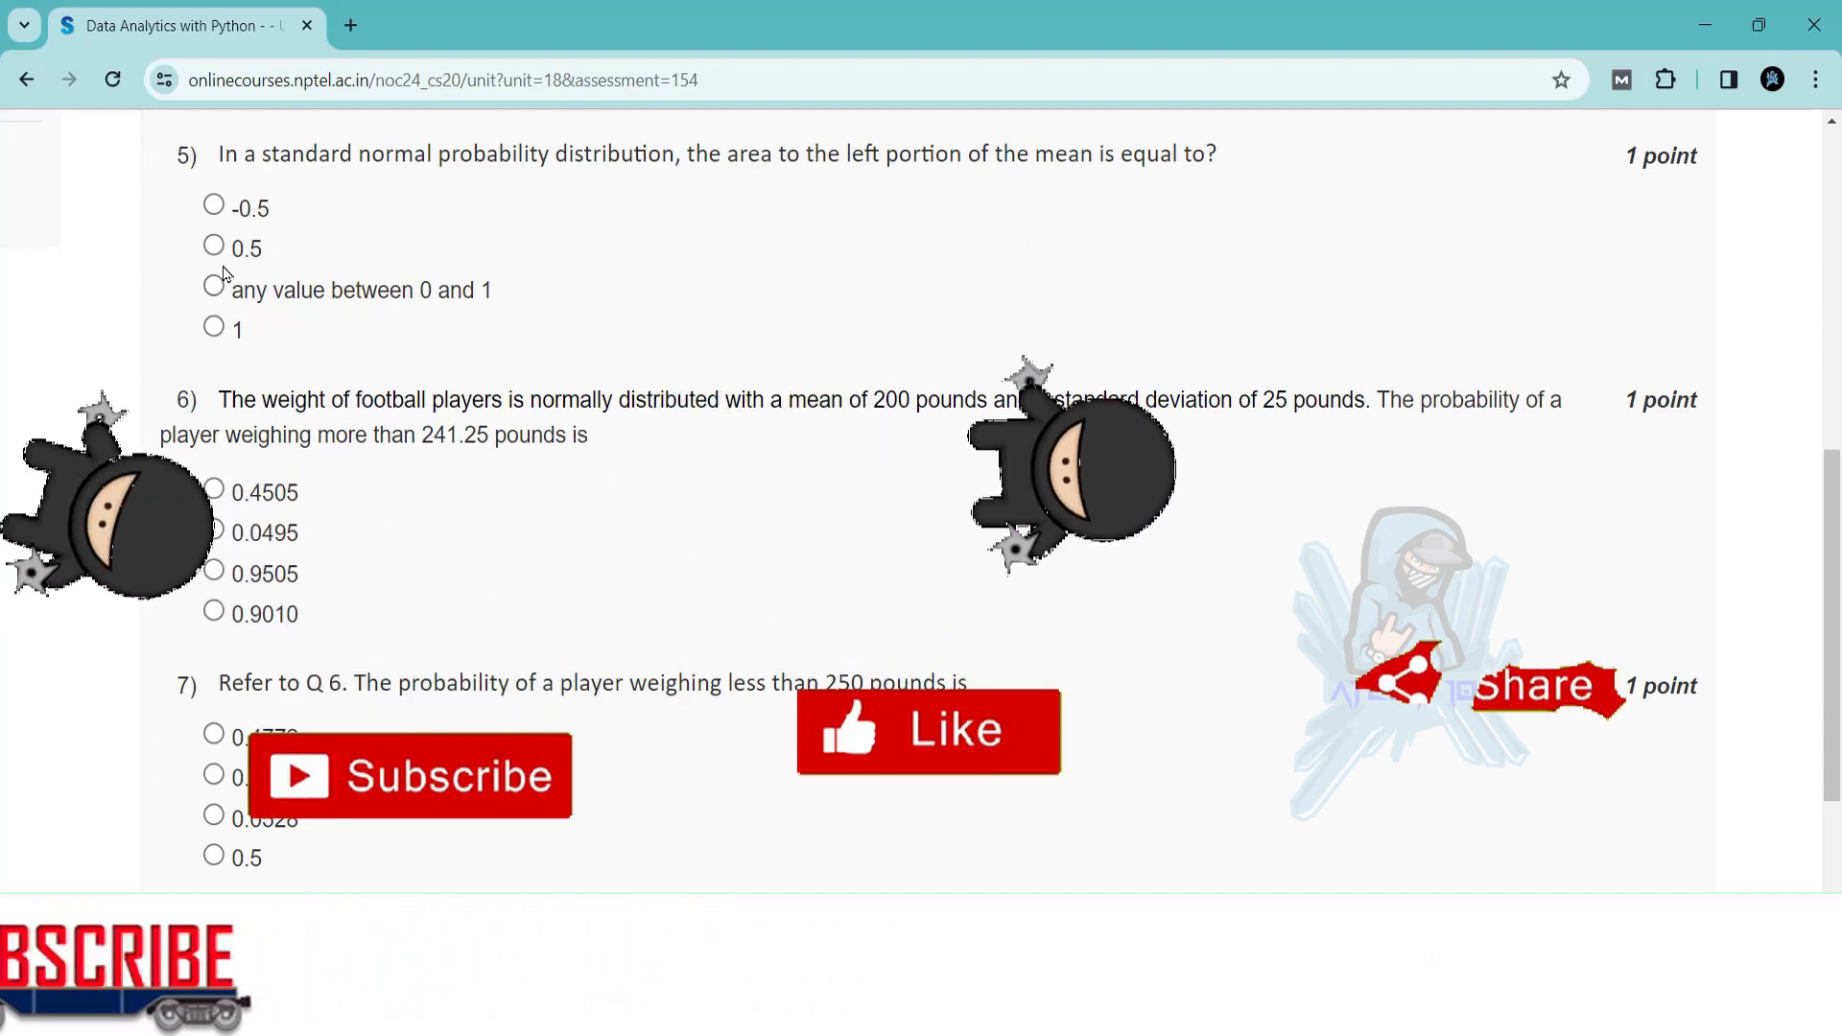
{"action": "scroll", "scroll_direction": "down", "scroll_amount": 3}
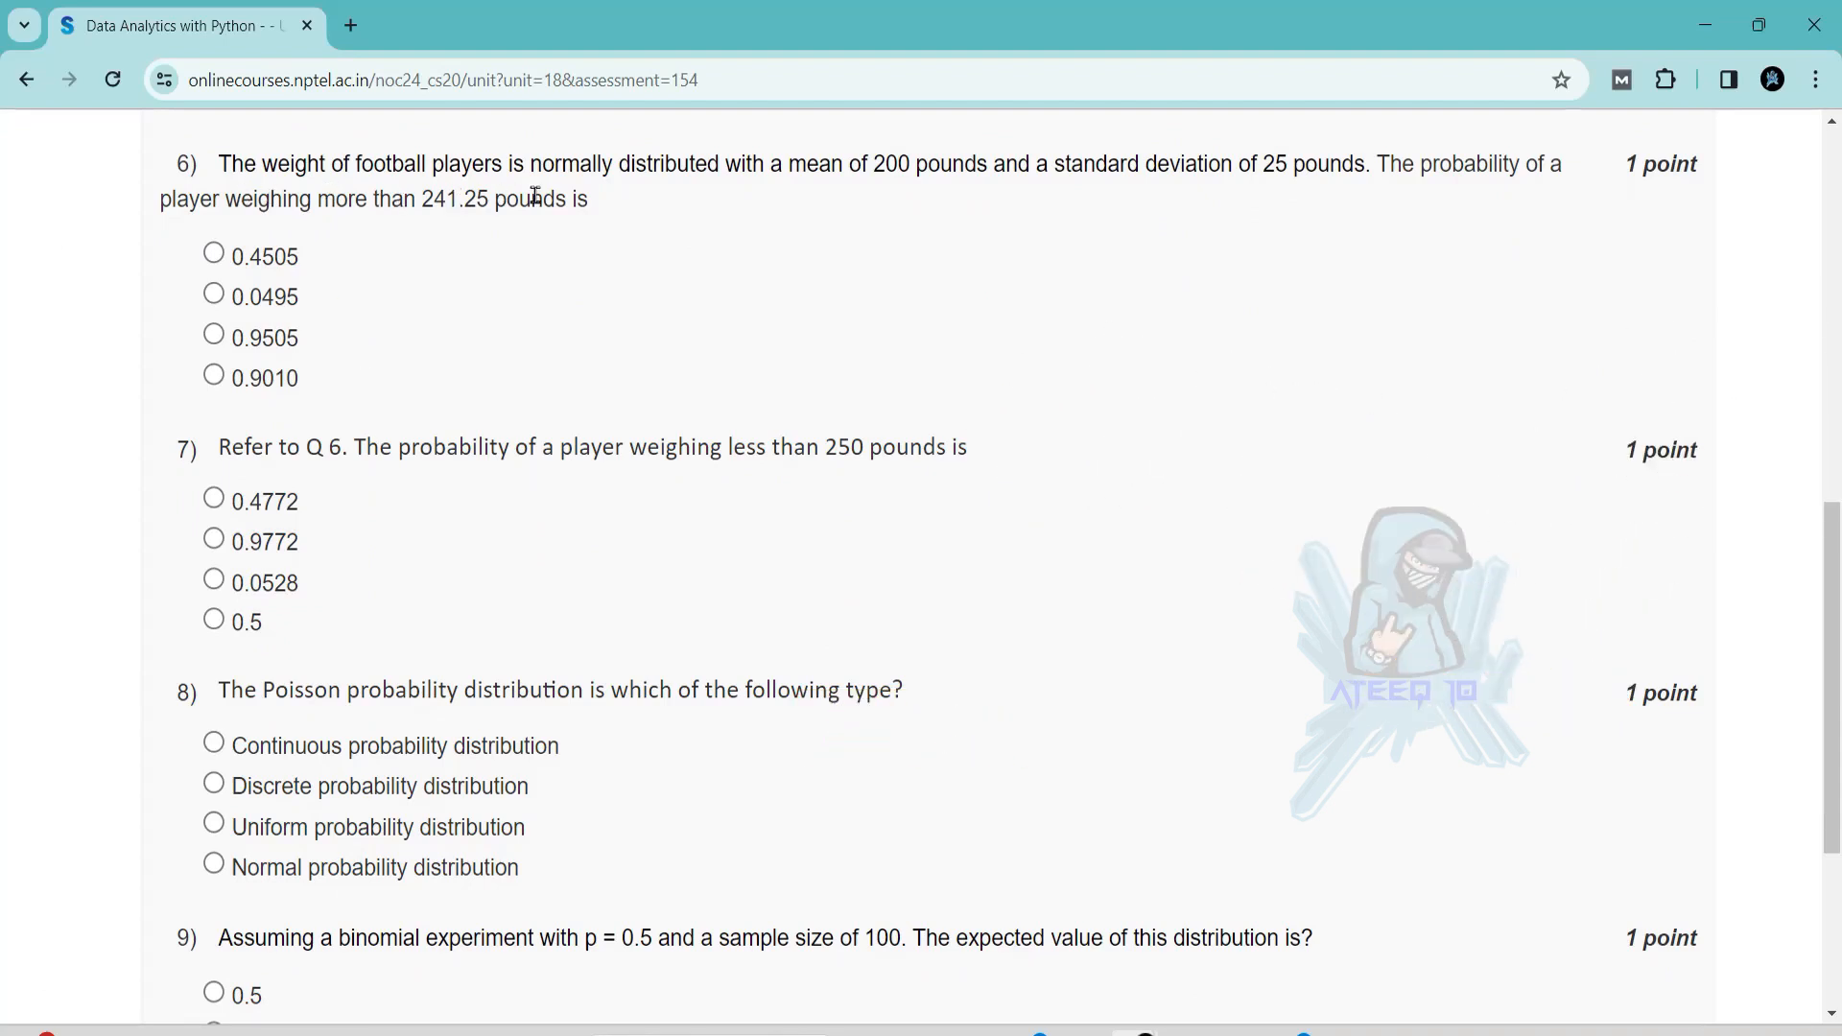
{"action": "mouse_move", "coordinate": [1116, 194]}
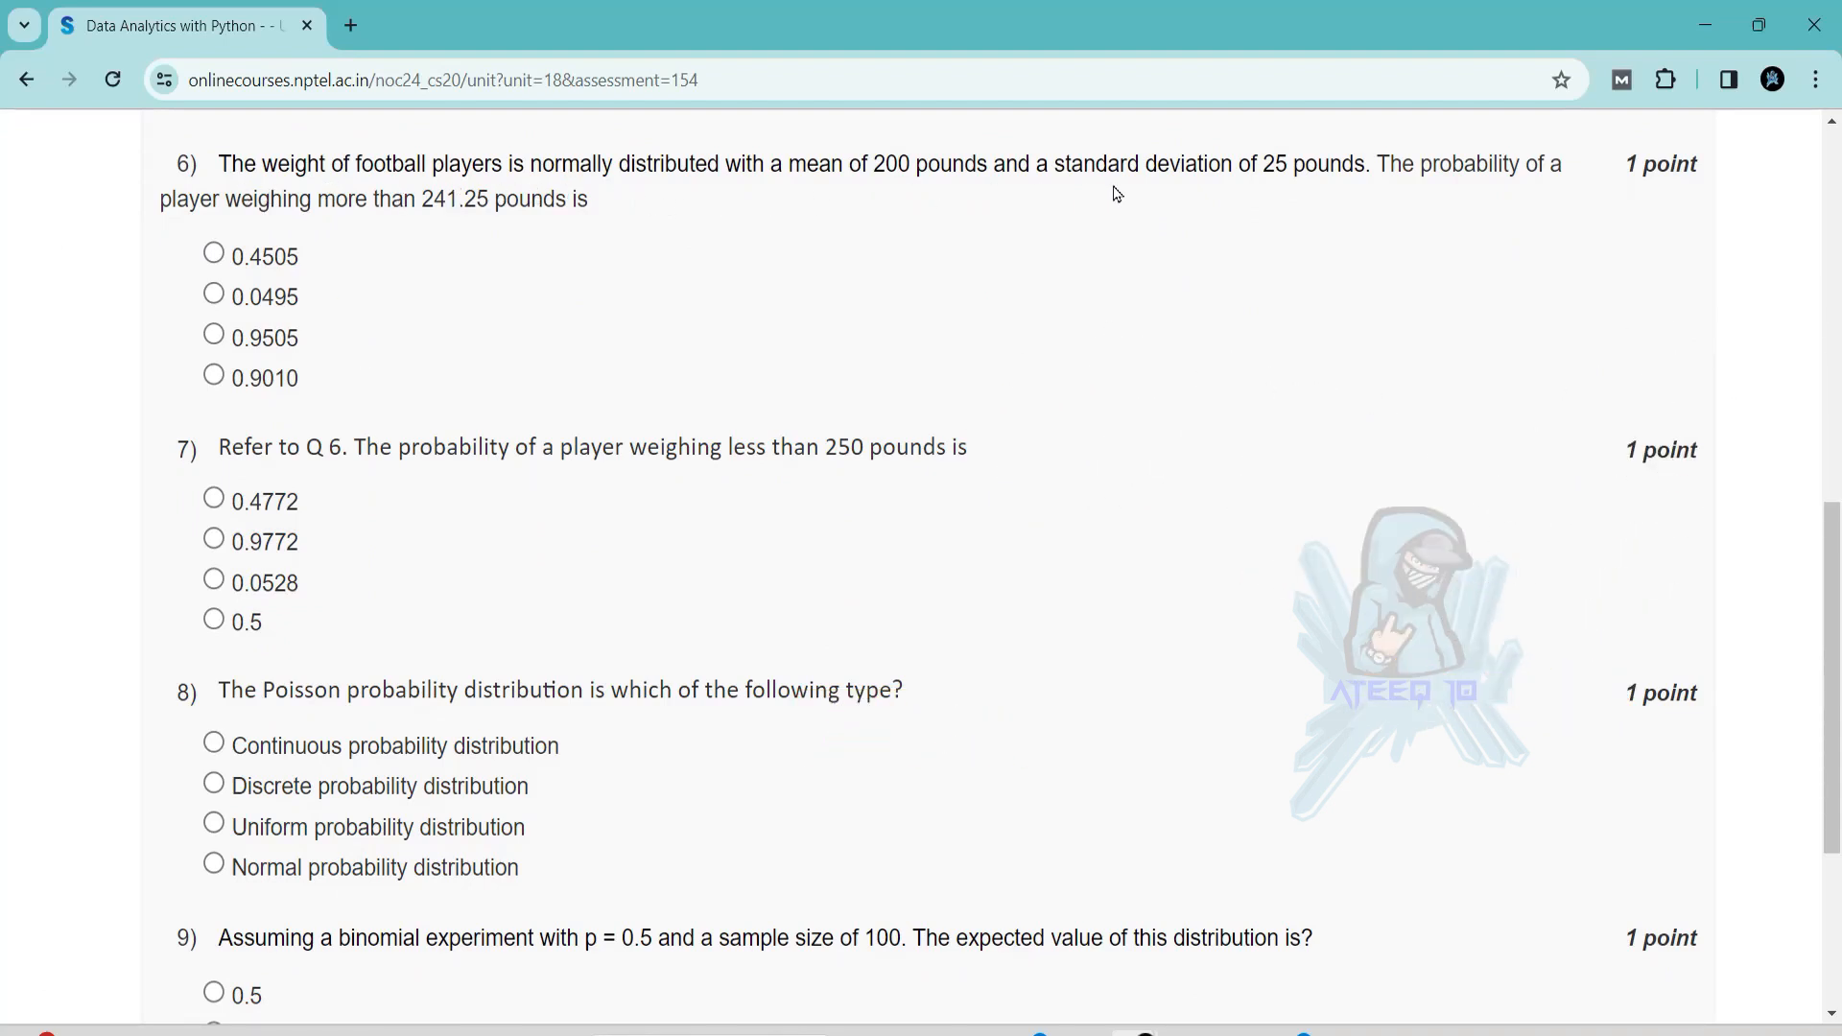
{"action": "mouse_move", "coordinate": [551, 213]}
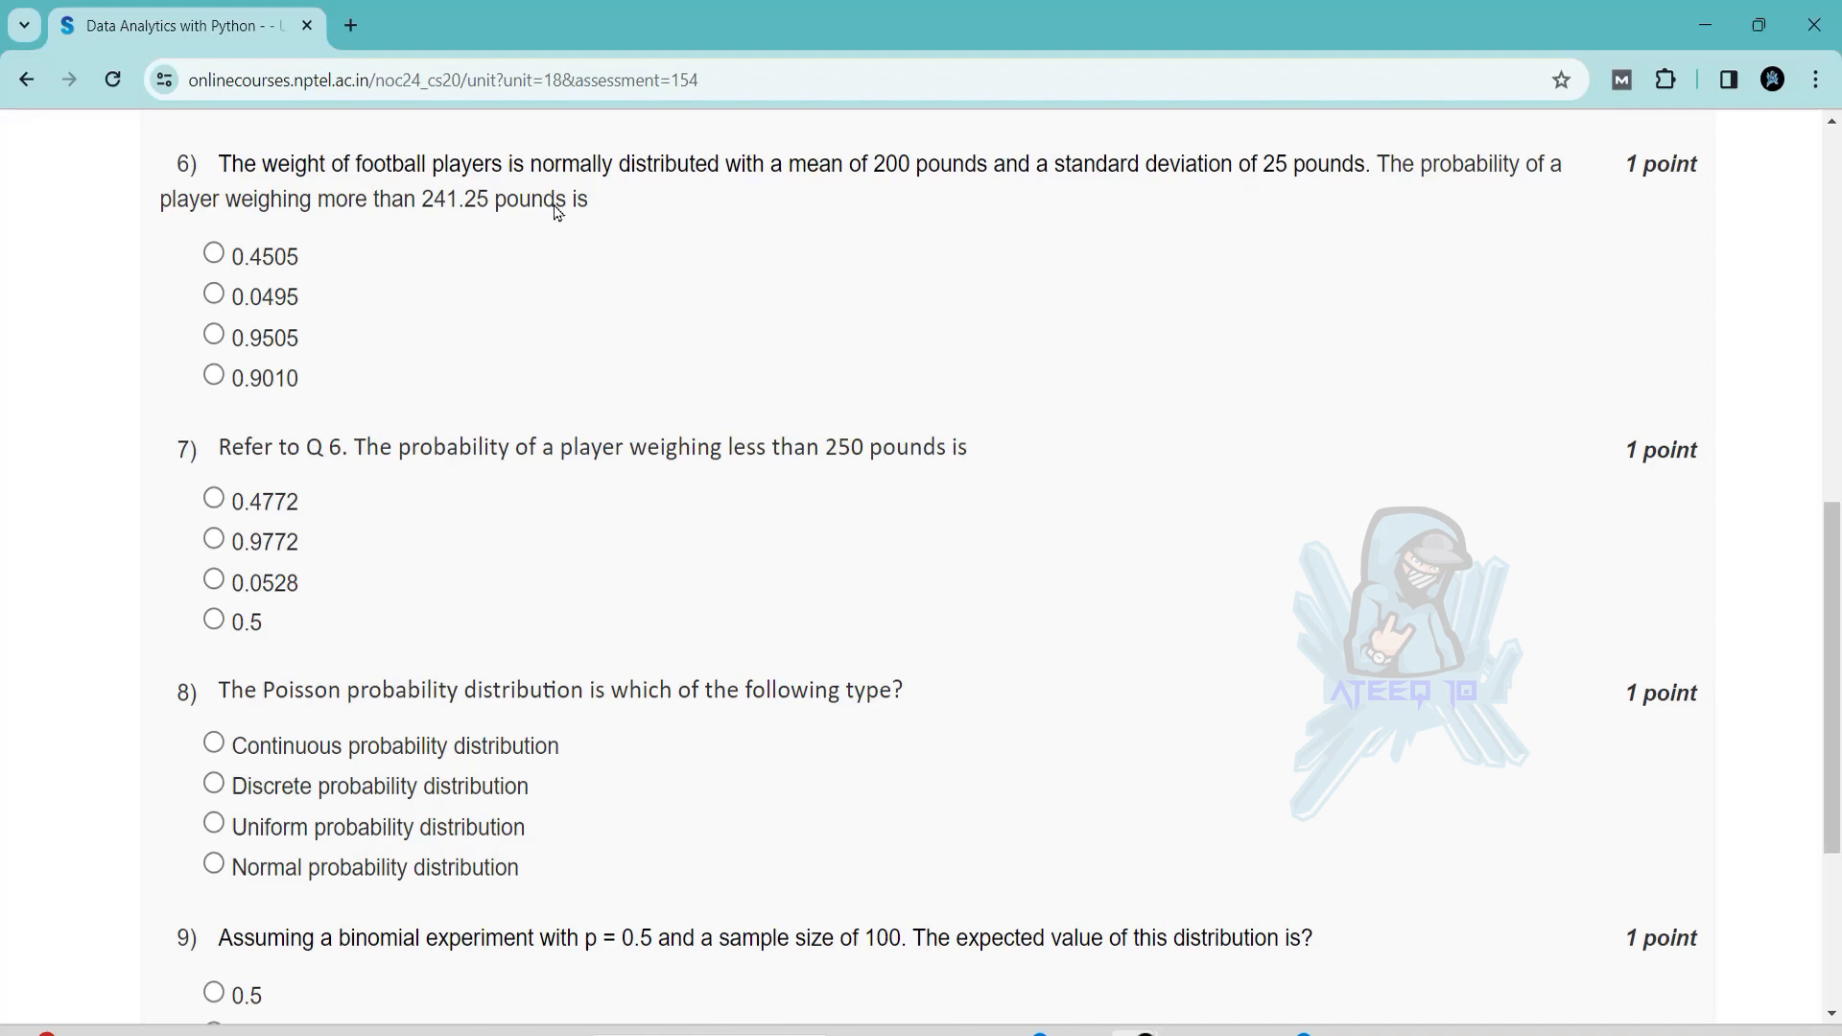
{"action": "mouse_move", "coordinate": [641, 206]}
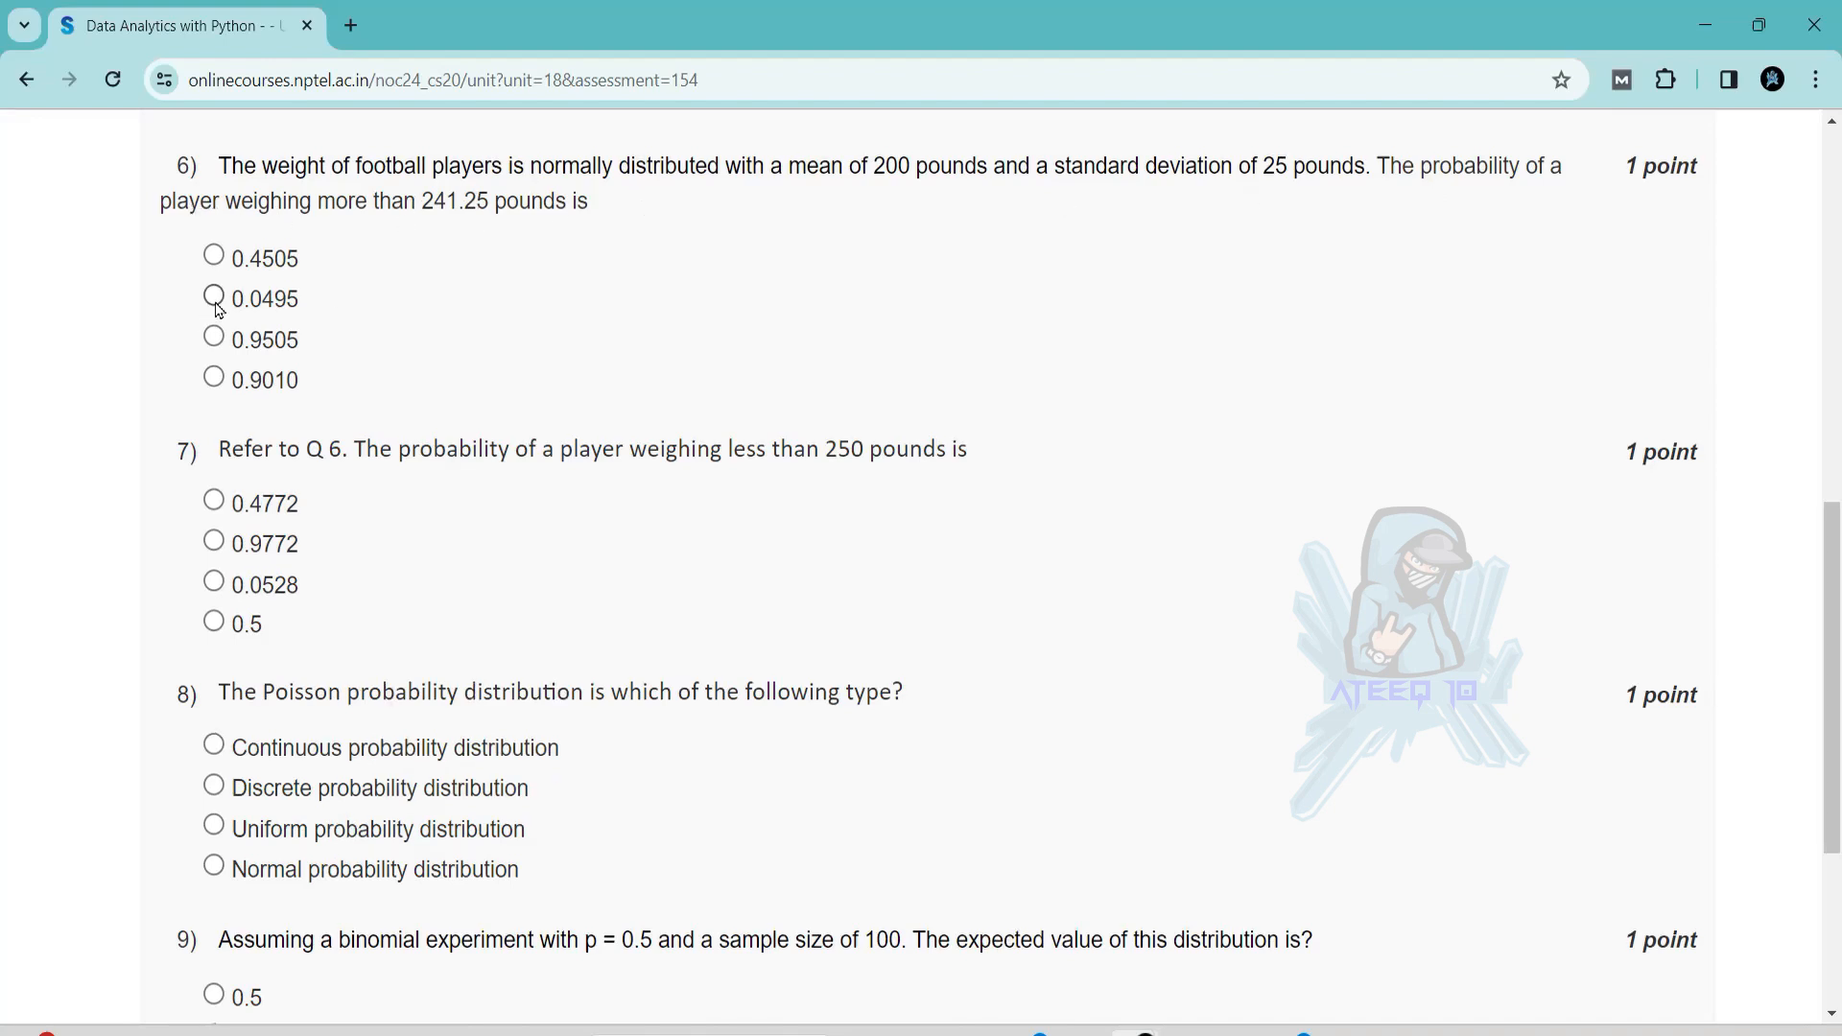
Step: Choose 'Discrete probability distribution' for question 8 and scroll toward Submit Answers
{"action": "scroll", "scroll_direction": "down", "scroll_amount": 3}
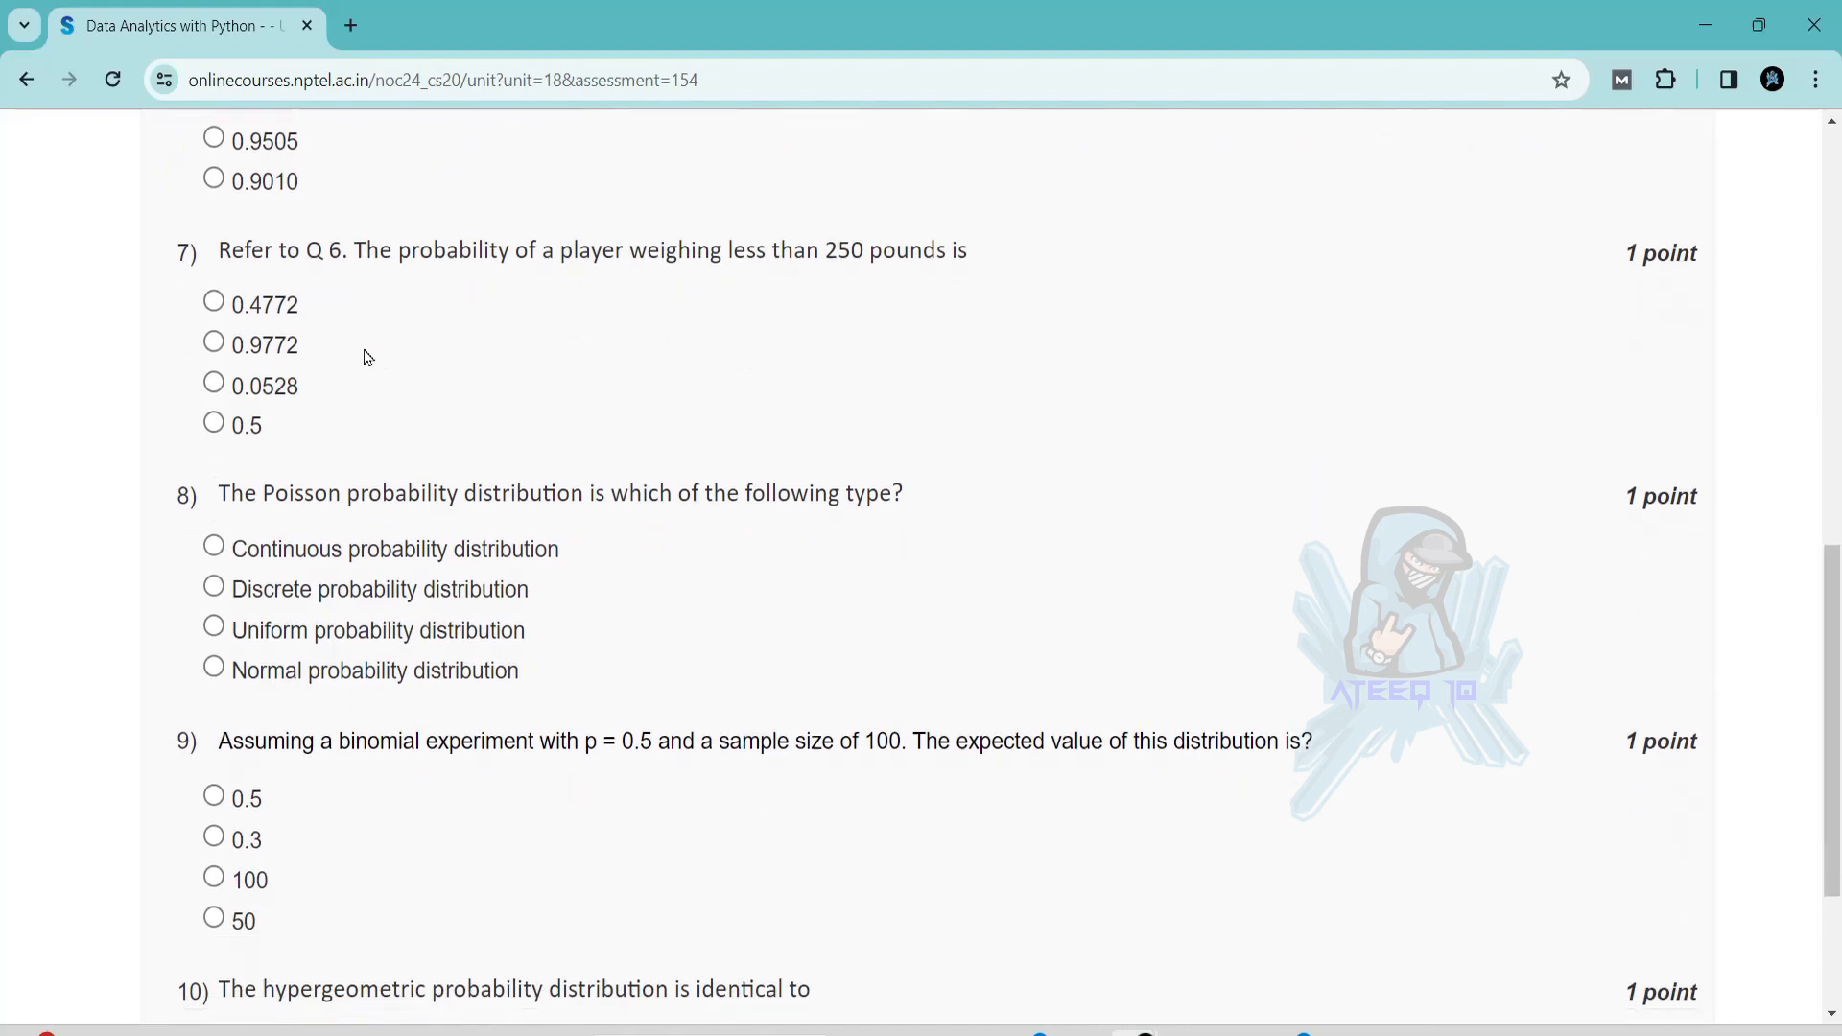
{"action": "scroll", "scroll_direction": "down", "scroll_amount": 3}
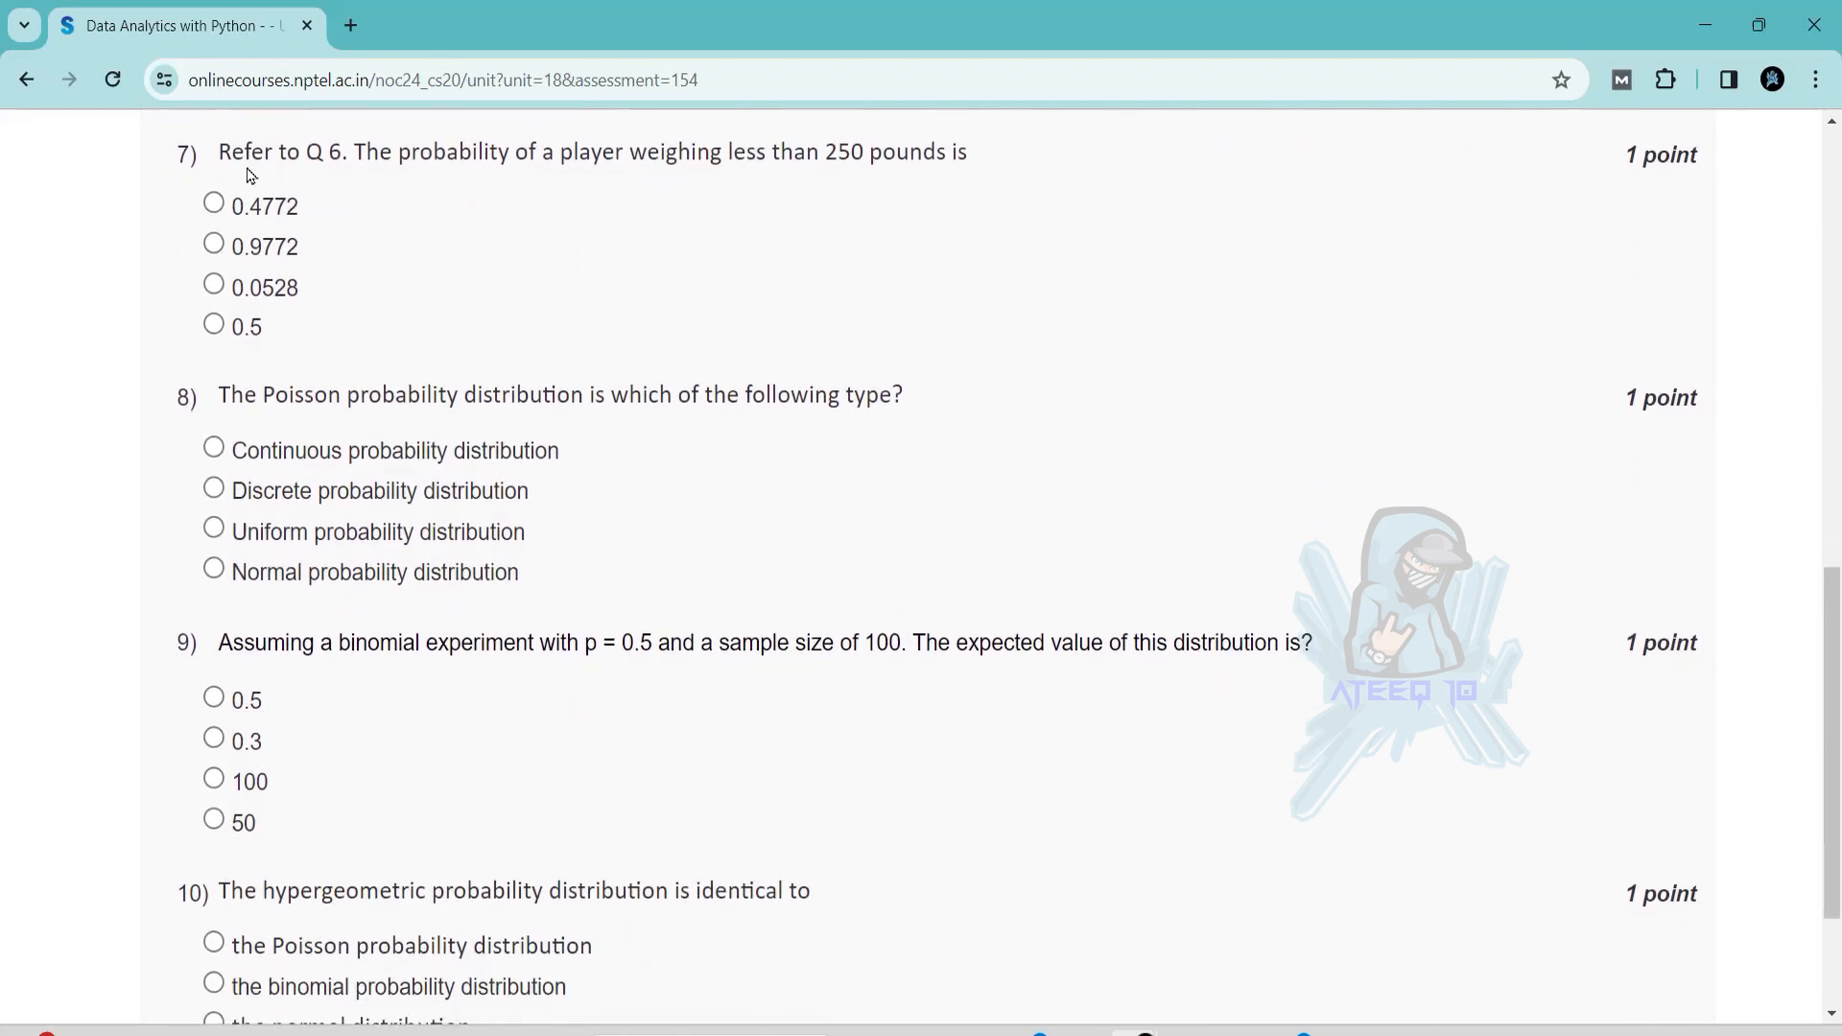
{"action": "mouse_move", "coordinate": [915, 173]}
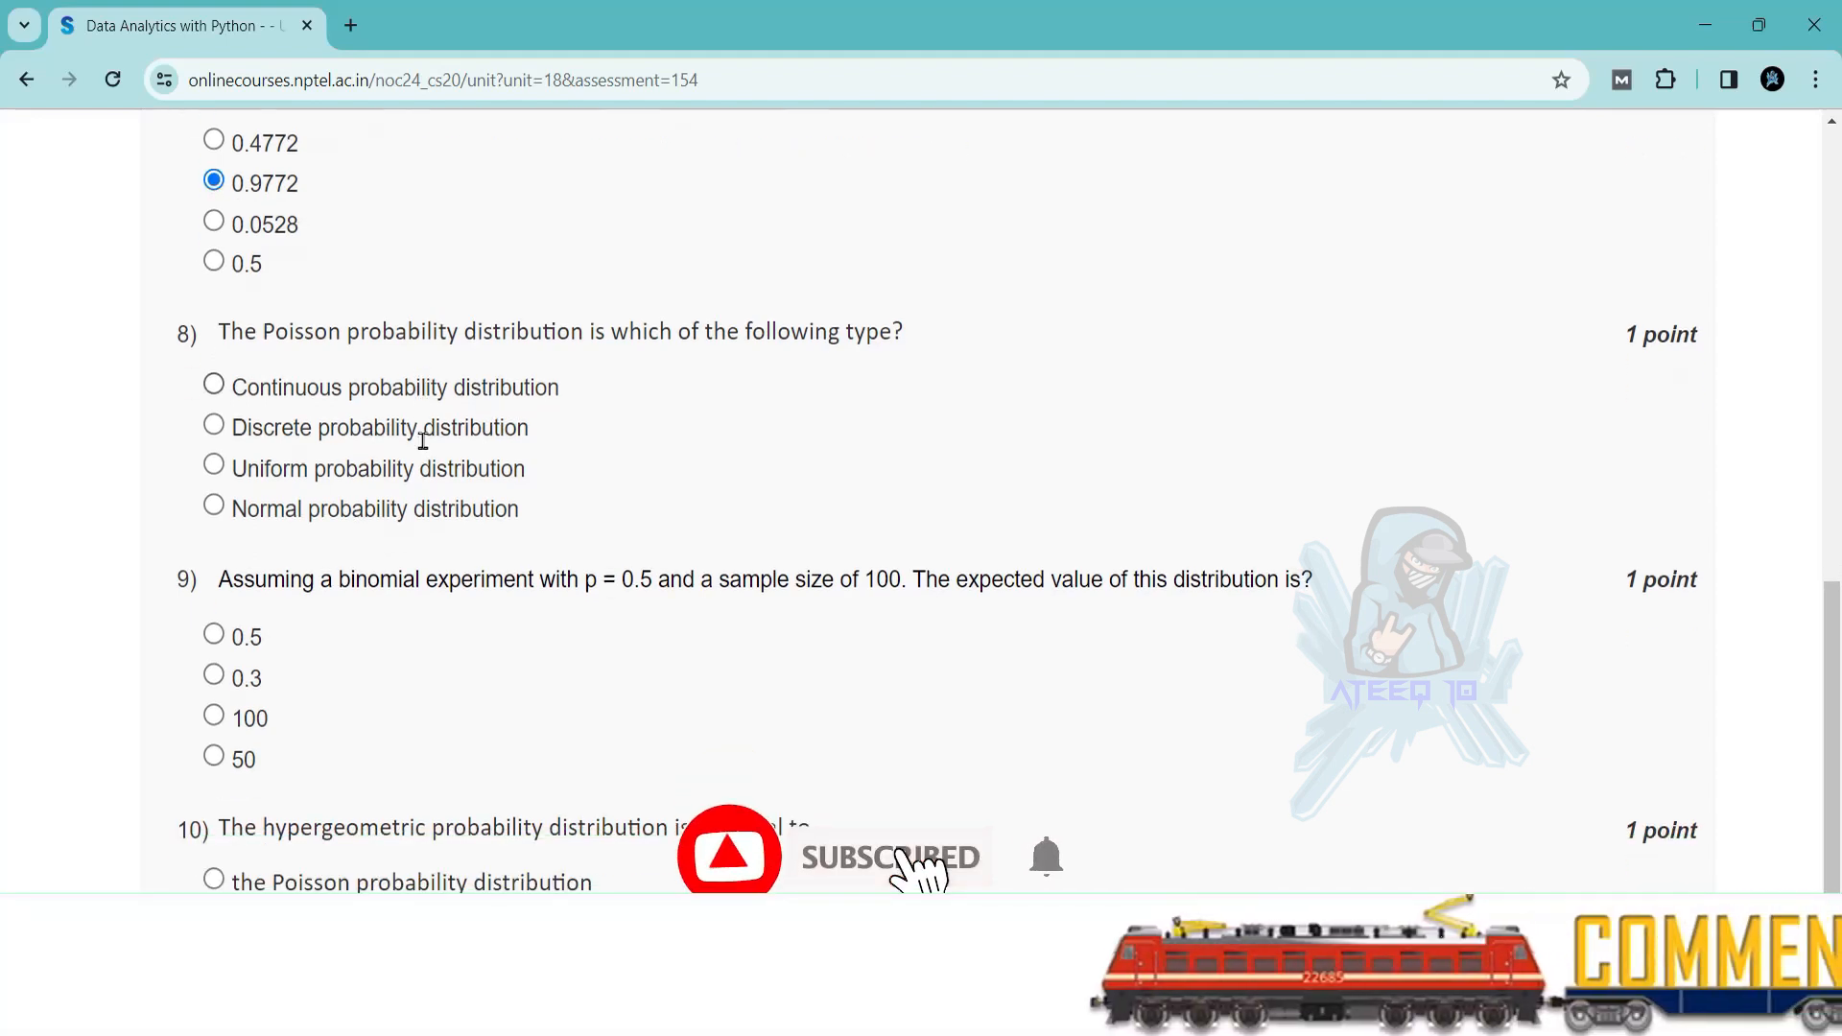
{"action": "scroll", "scroll_direction": "down", "scroll_amount": 3}
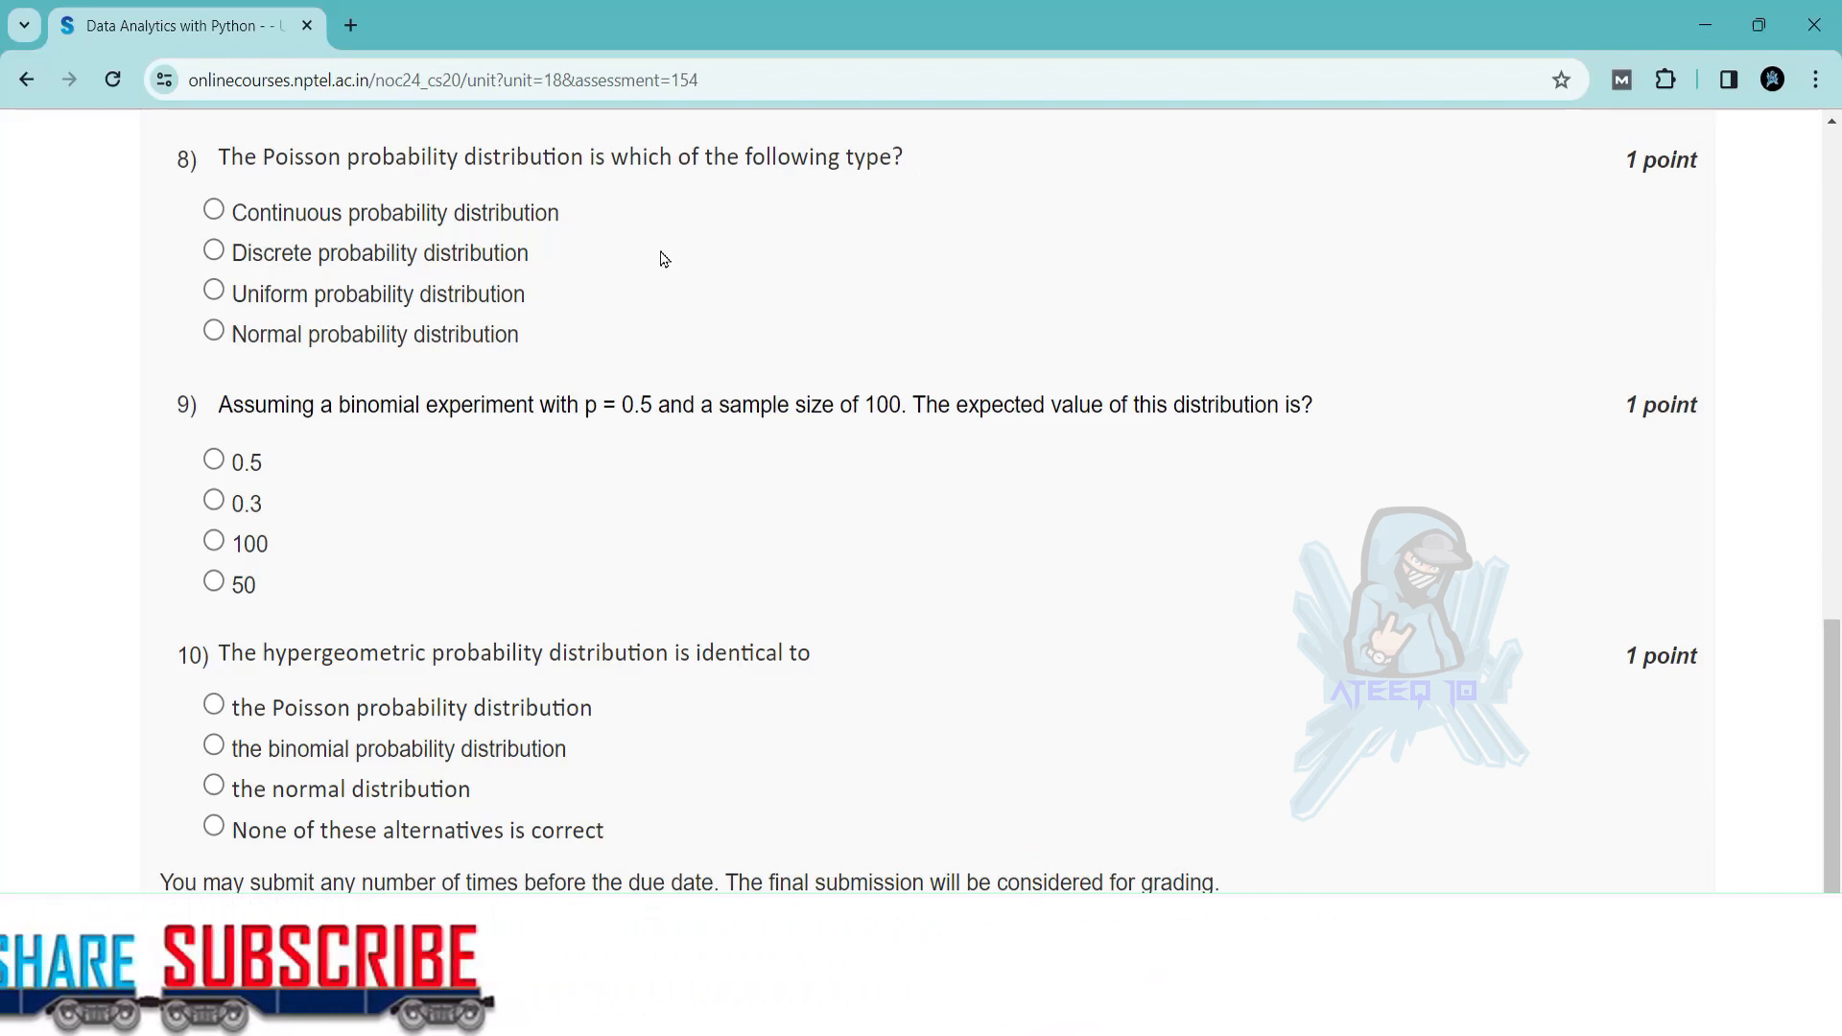
{"action": "left_click", "coordinate": [213, 252]}
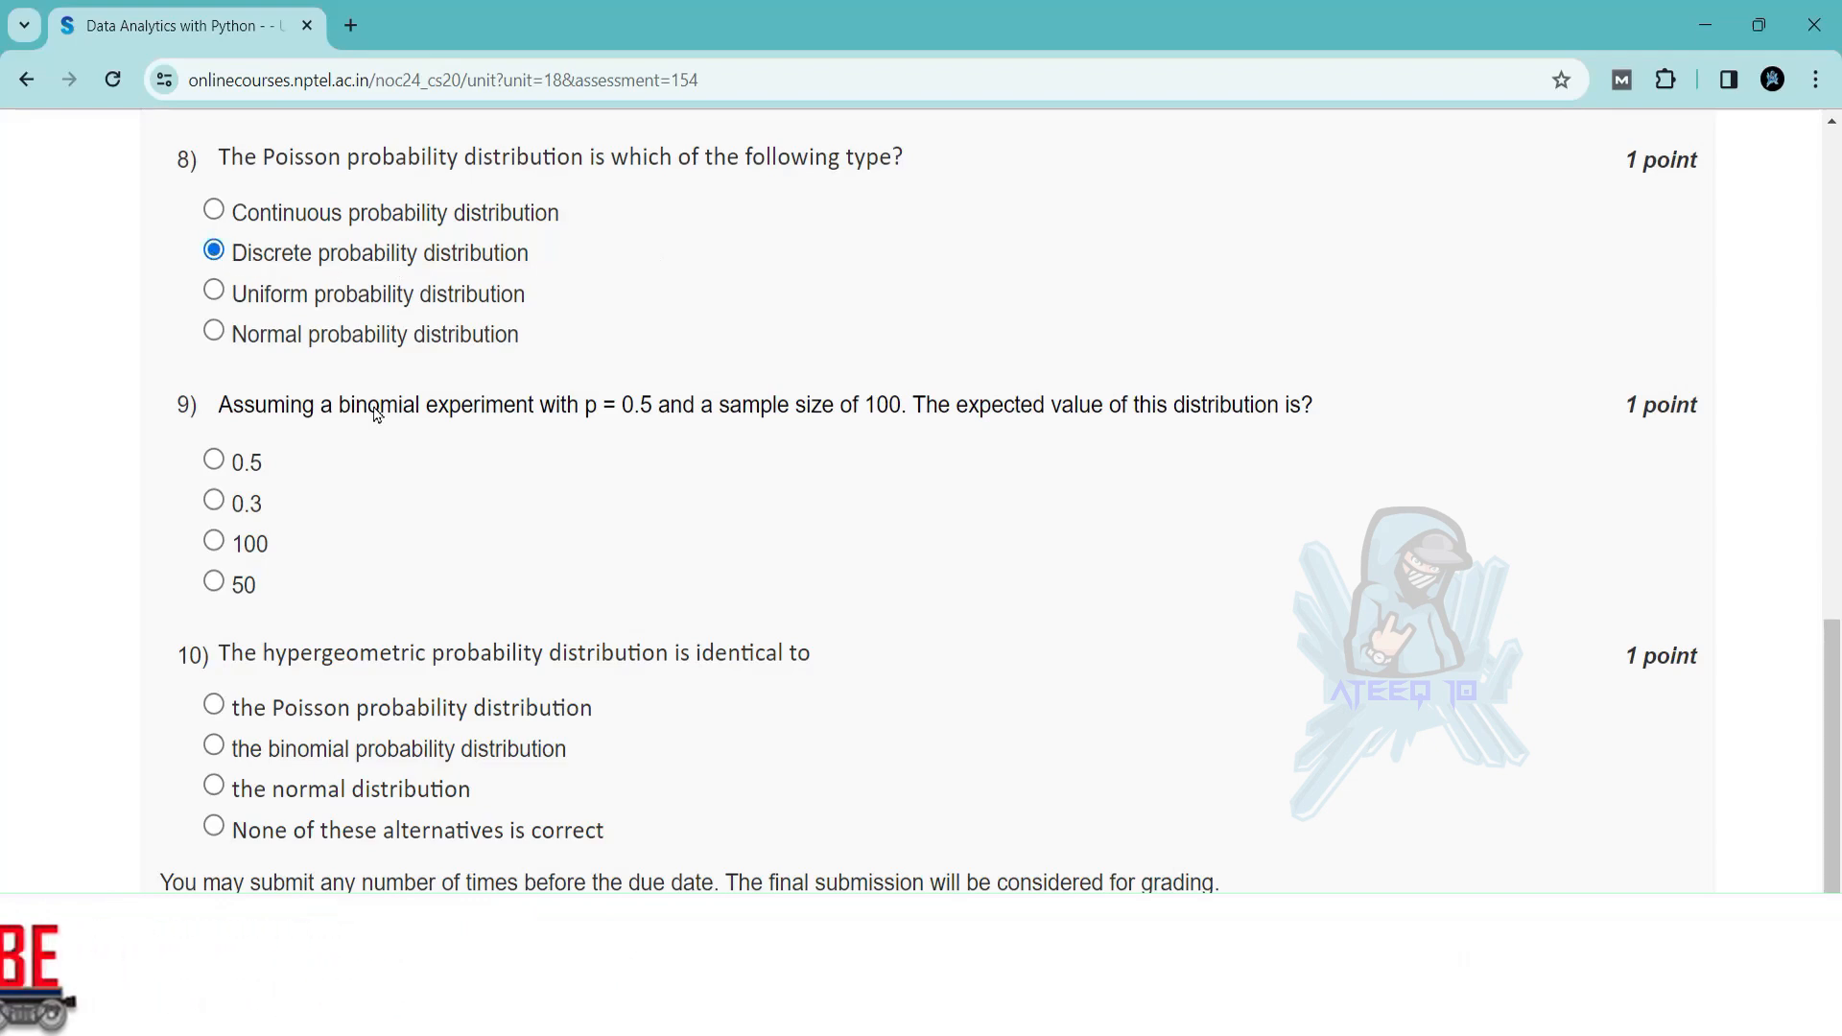
{"action": "scroll", "scroll_direction": "down", "scroll_amount": 3}
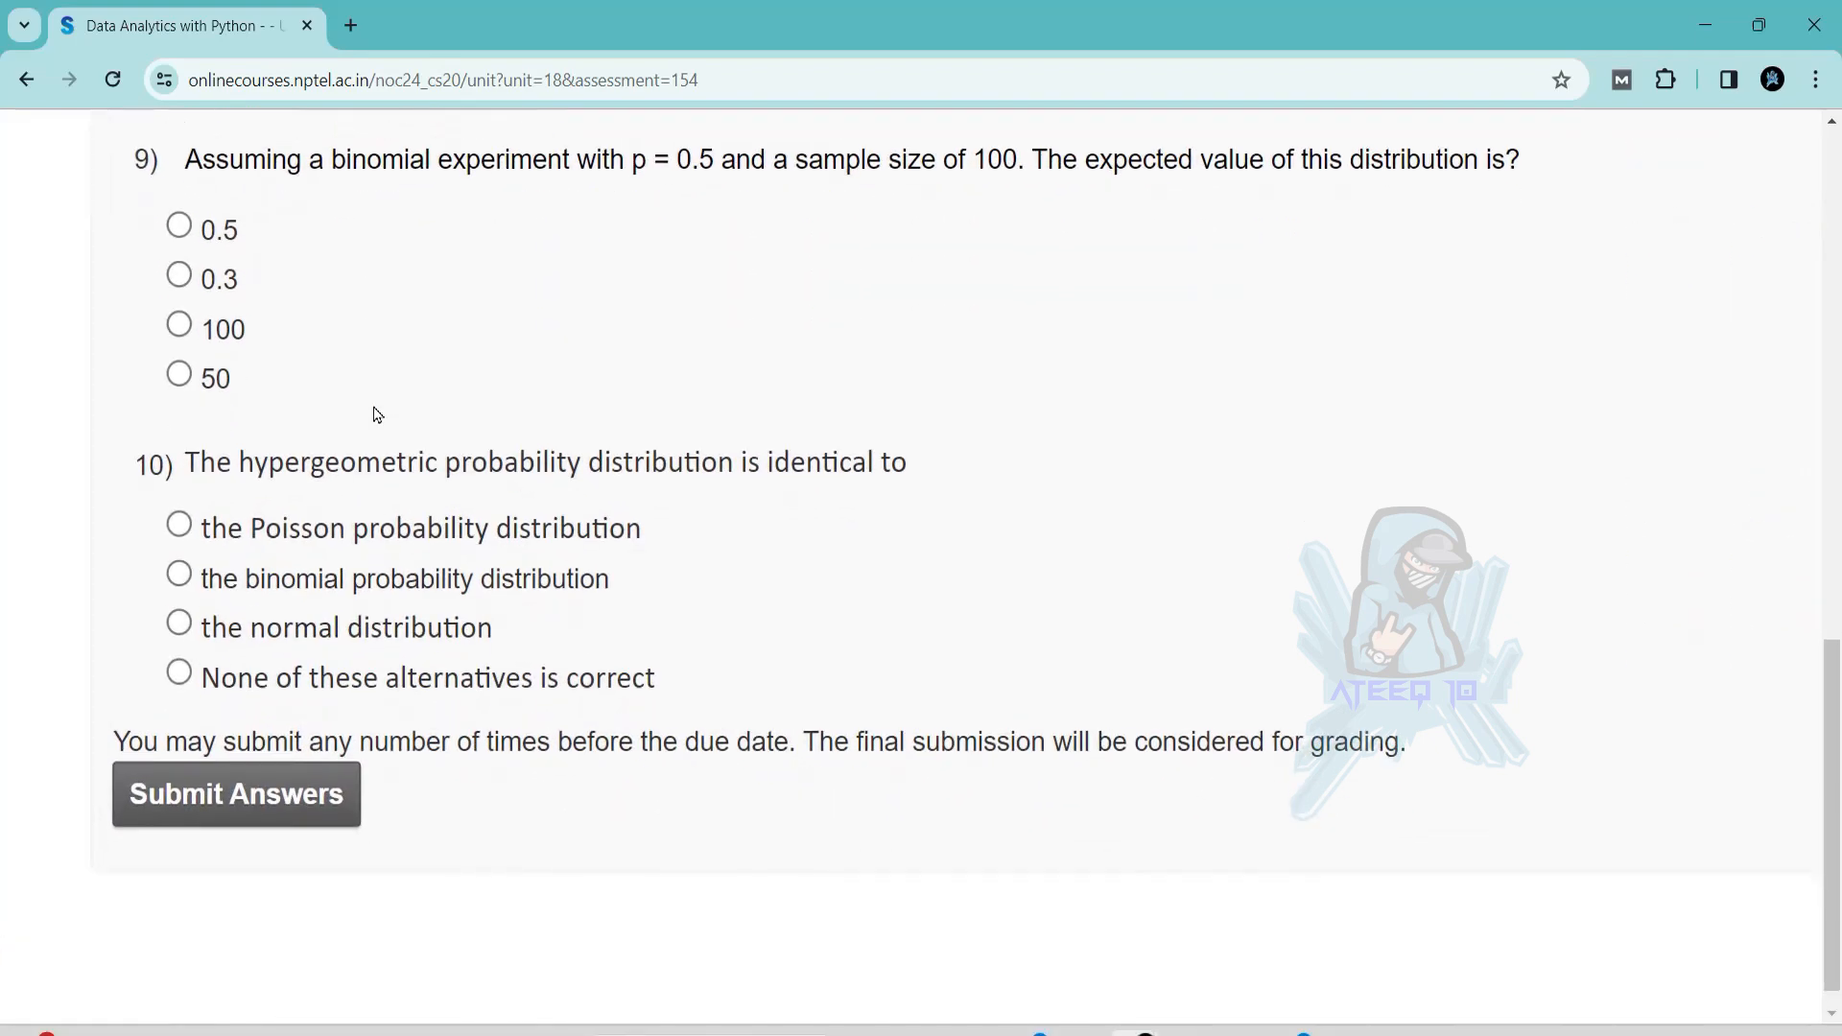